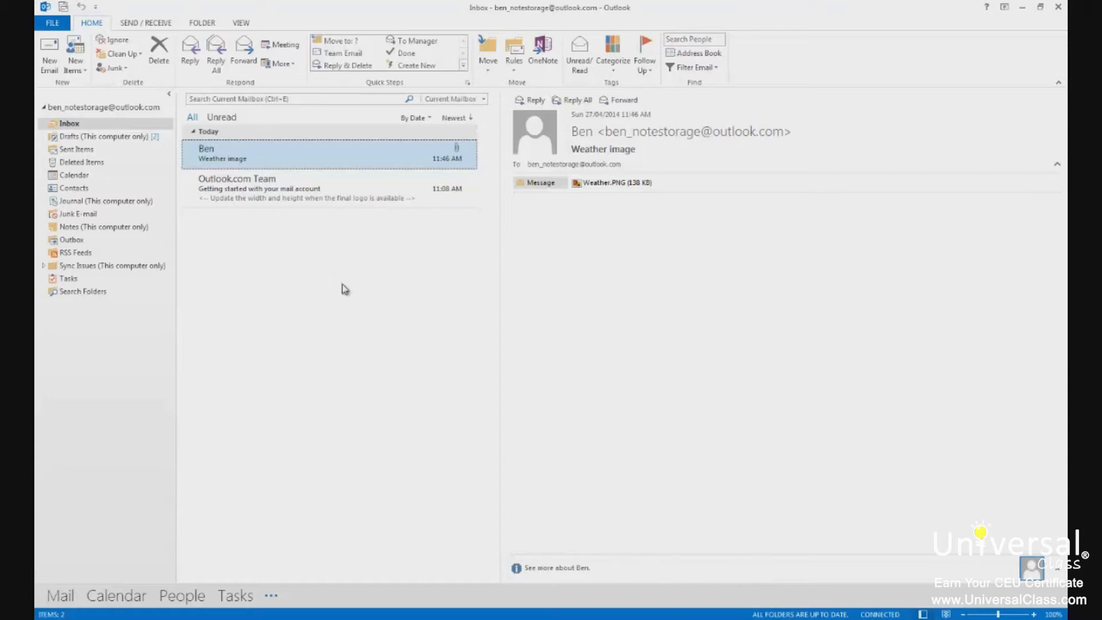
# Start a new email message and show its Insert options
pyautogui.click(49, 52)
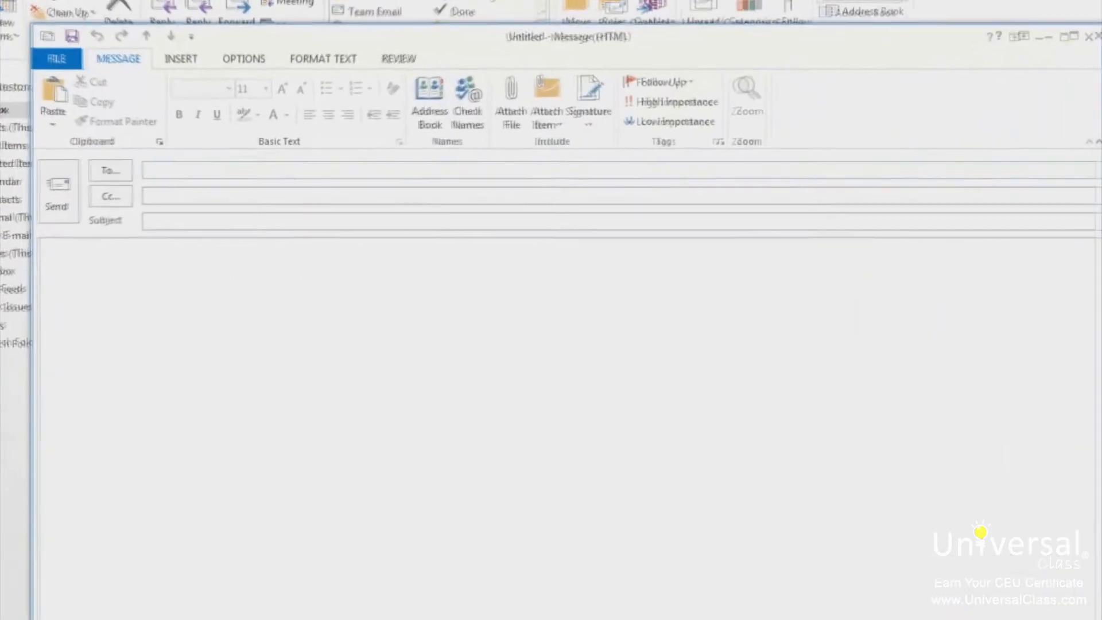
pyautogui.click(180, 58)
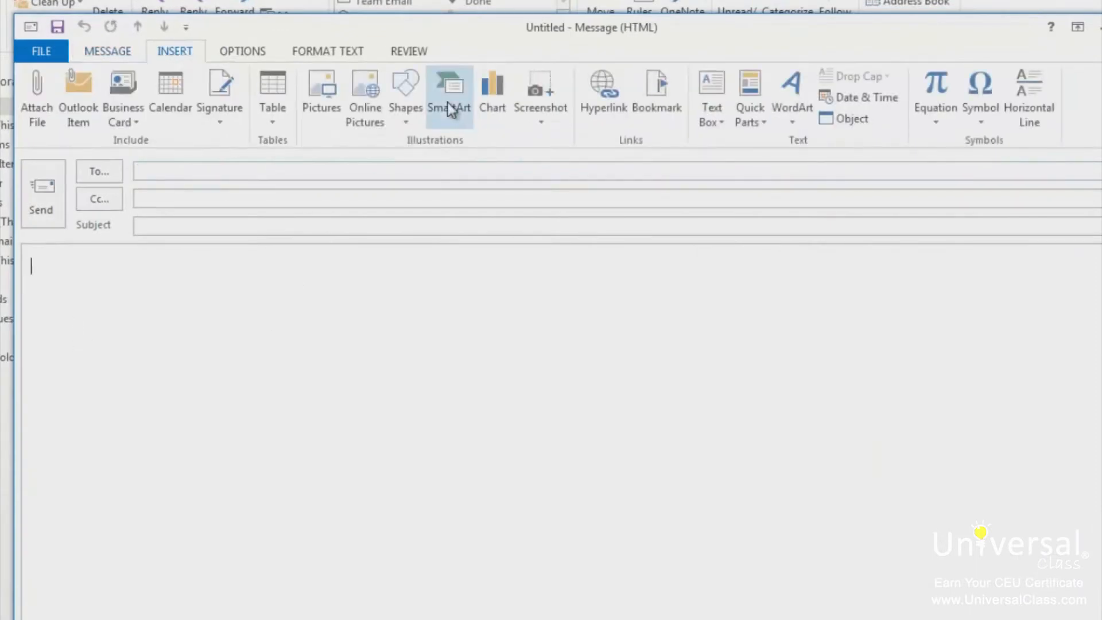
# Insert a List-layout SmartArt with three text blocks, after browsing Hierarchy and Relationship layouts
pyautogui.click(449, 85)
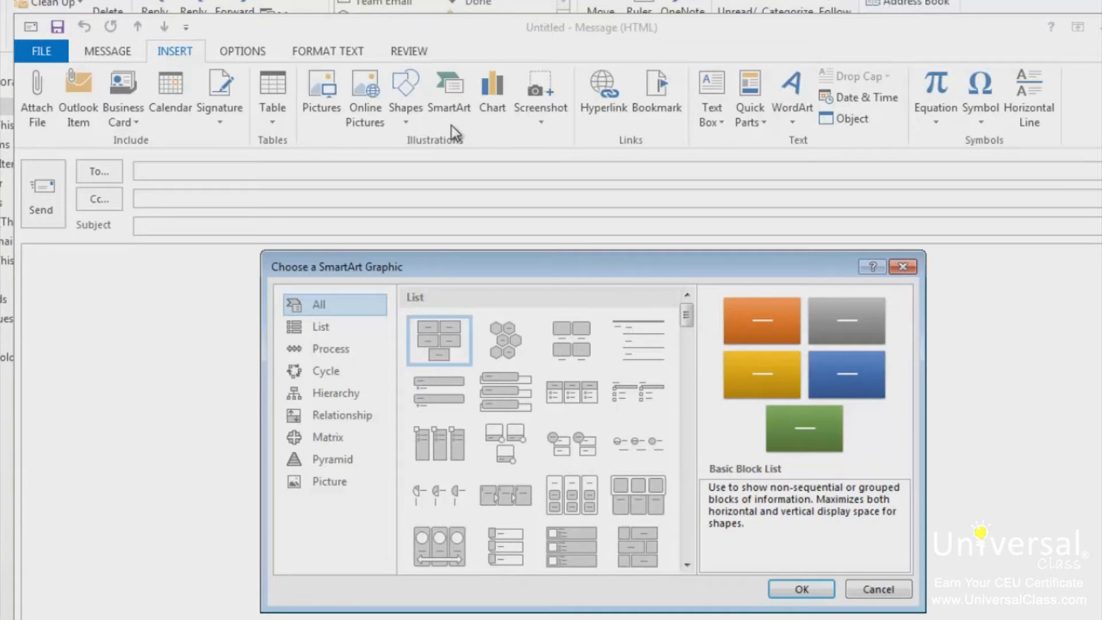
pyautogui.moveTo(590, 267)
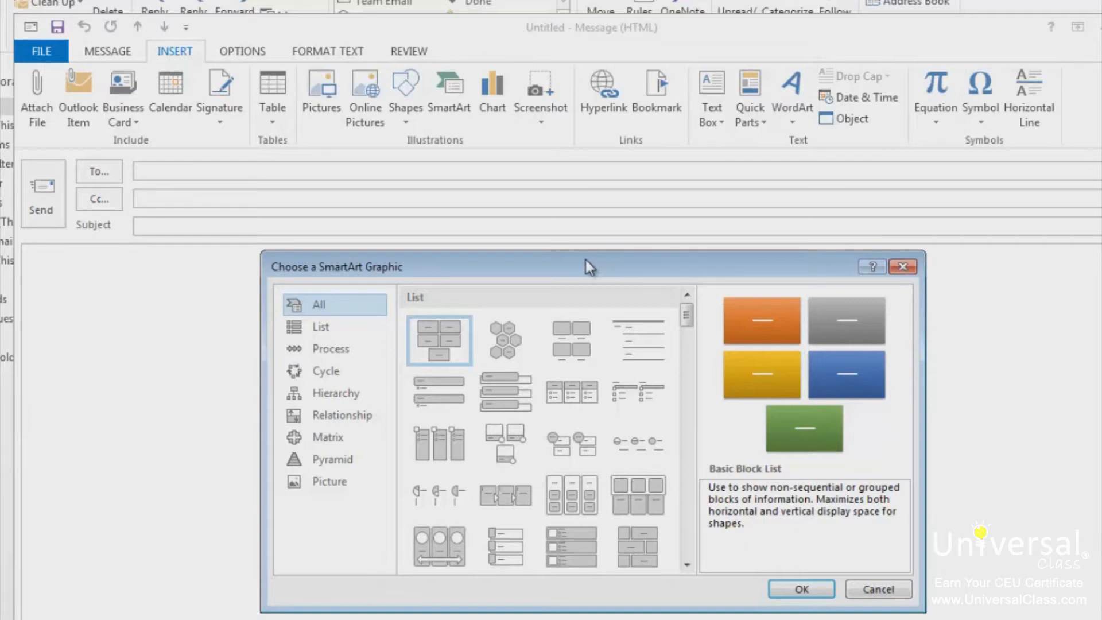
pyautogui.click(336, 393)
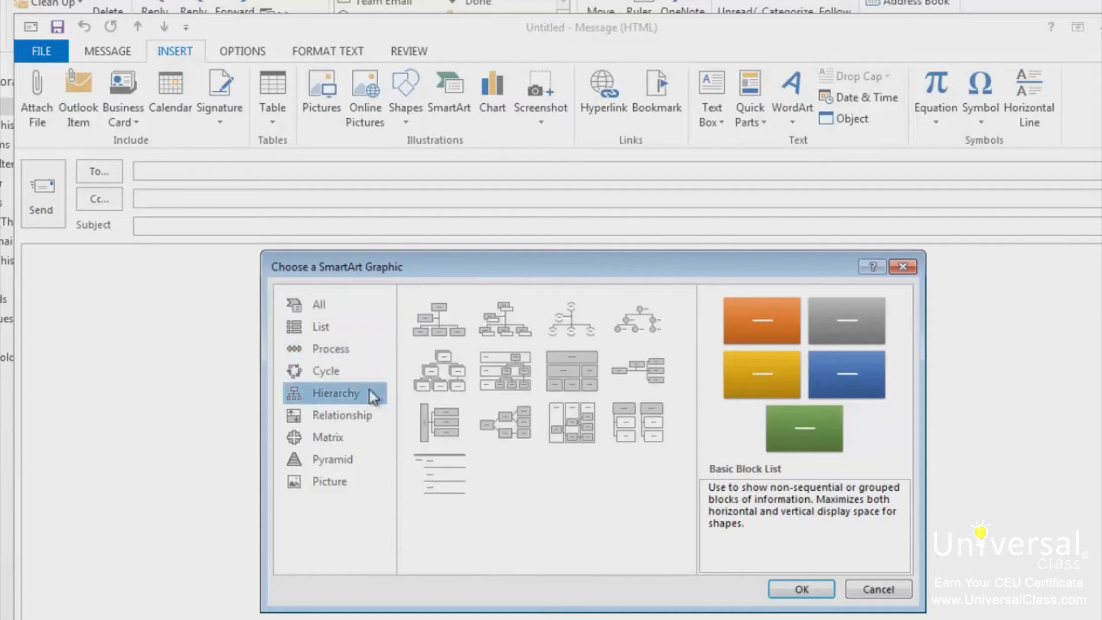
pyautogui.moveTo(378, 425)
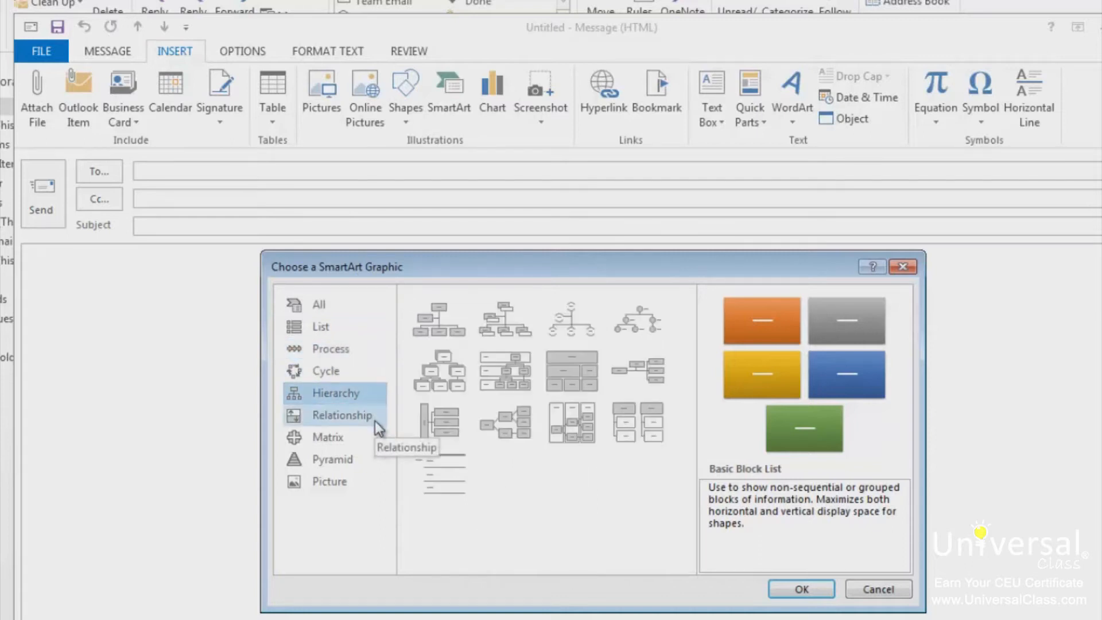
pyautogui.click(341, 415)
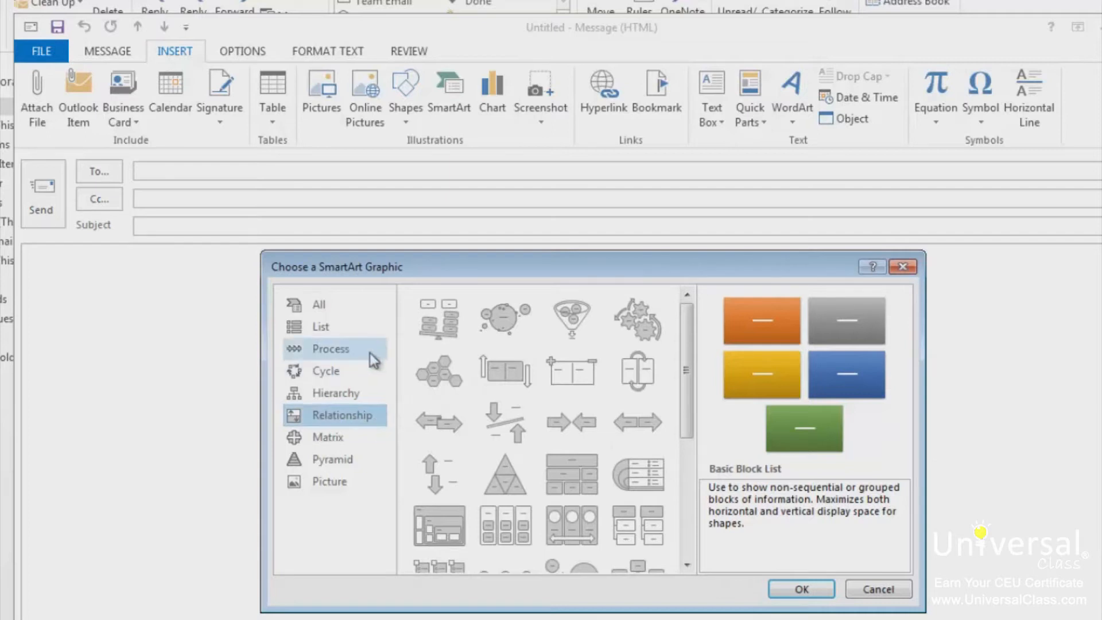
pyautogui.click(320, 326)
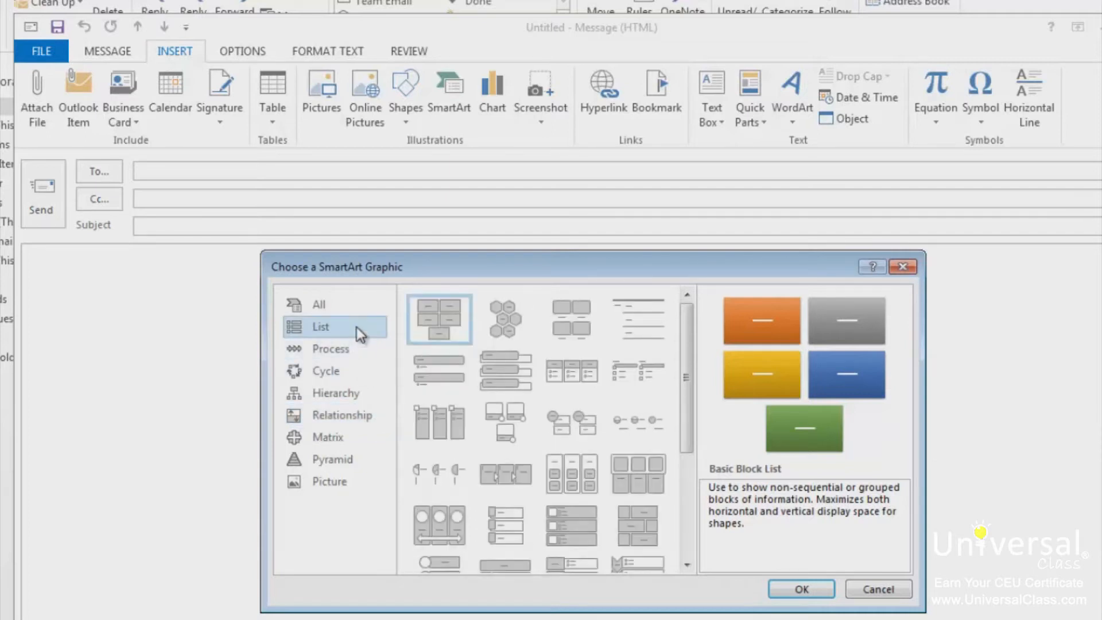
pyautogui.moveTo(359, 340)
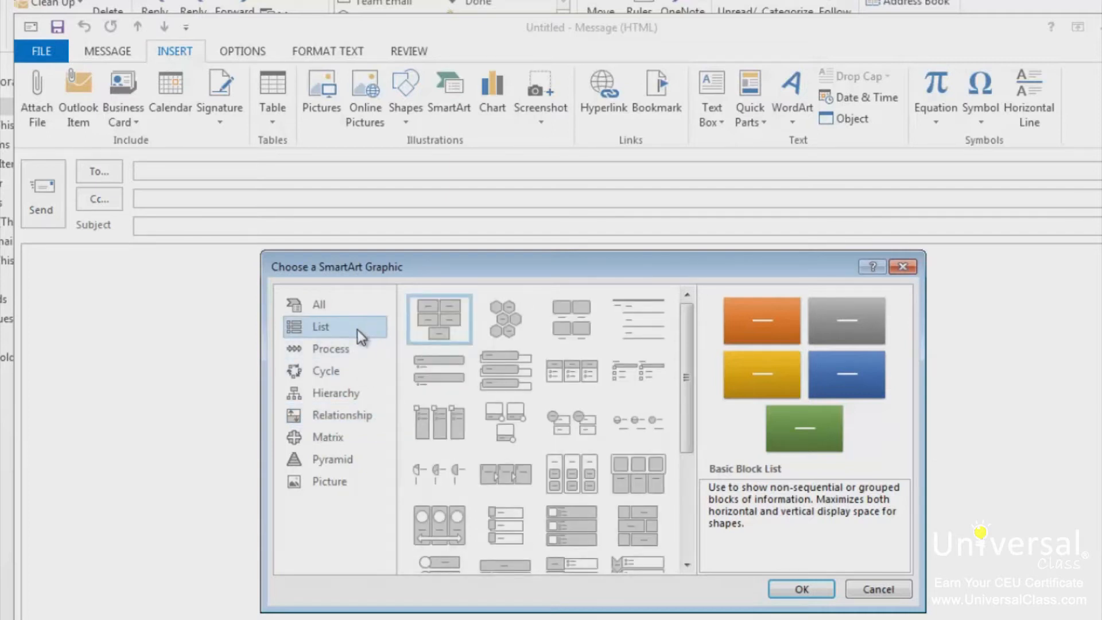
pyautogui.click(319, 304)
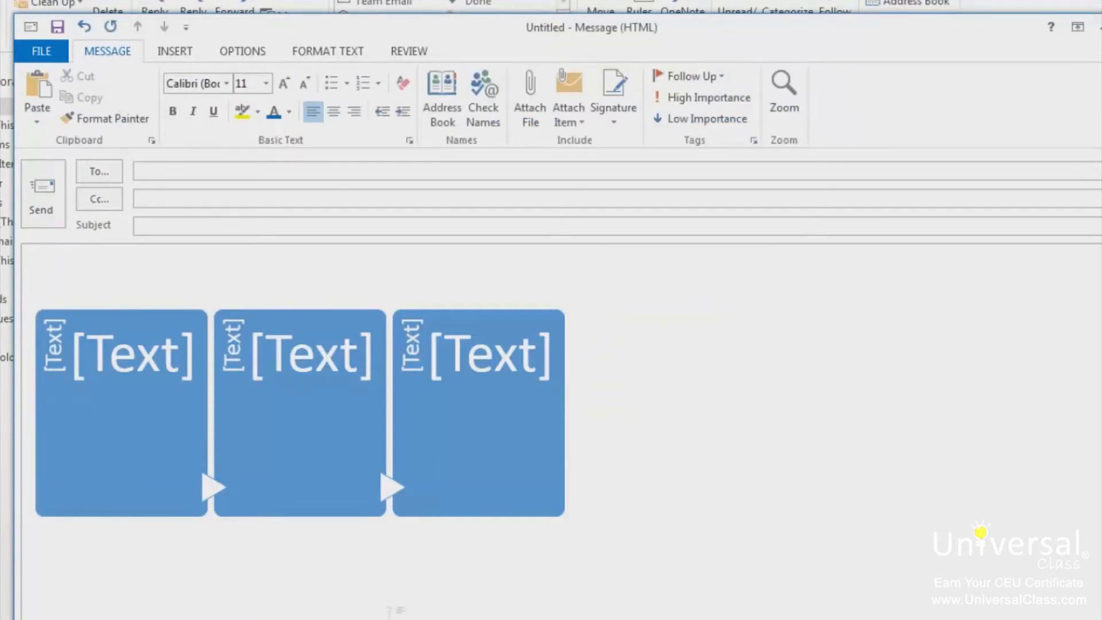
# Insert a basic Pie chart below the SmartArt diagram
pyautogui.click(174, 51)
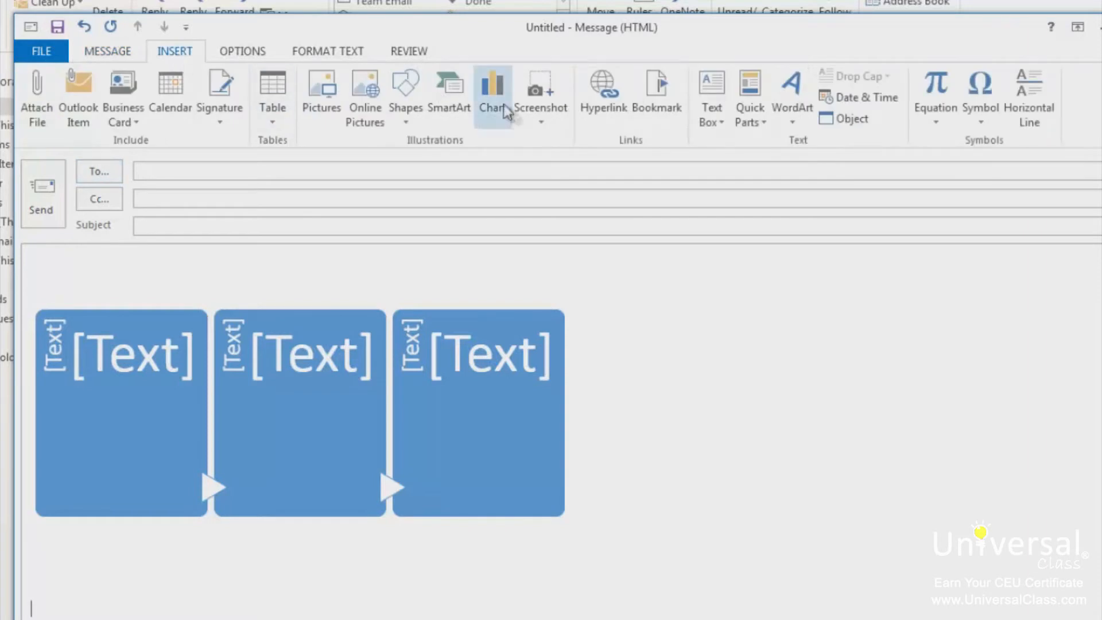
pyautogui.click(490, 86)
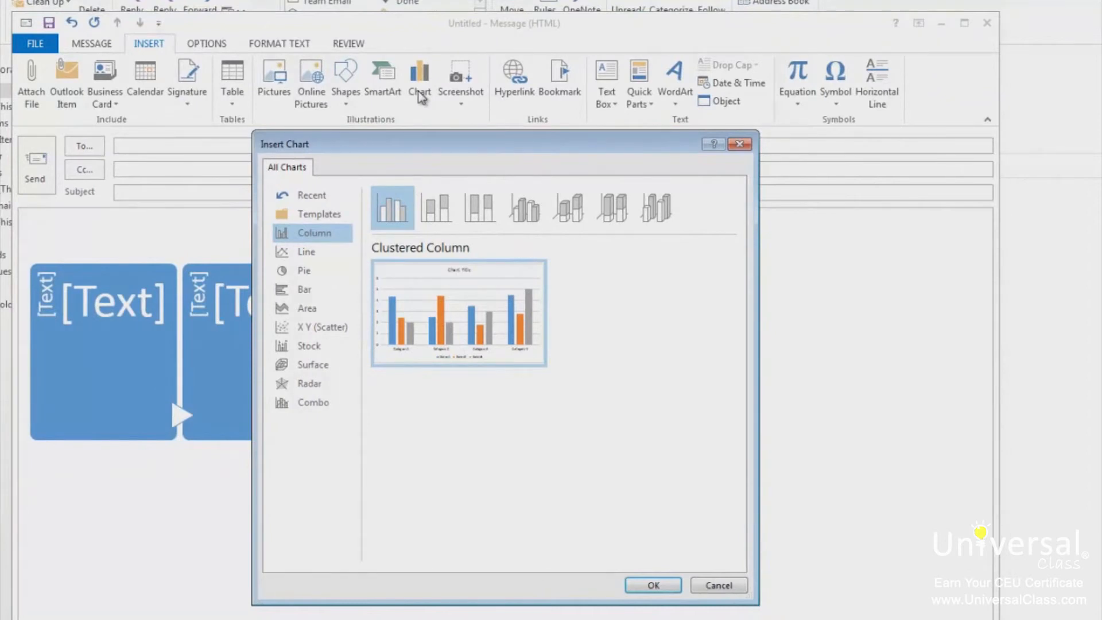
pyautogui.moveTo(416, 98)
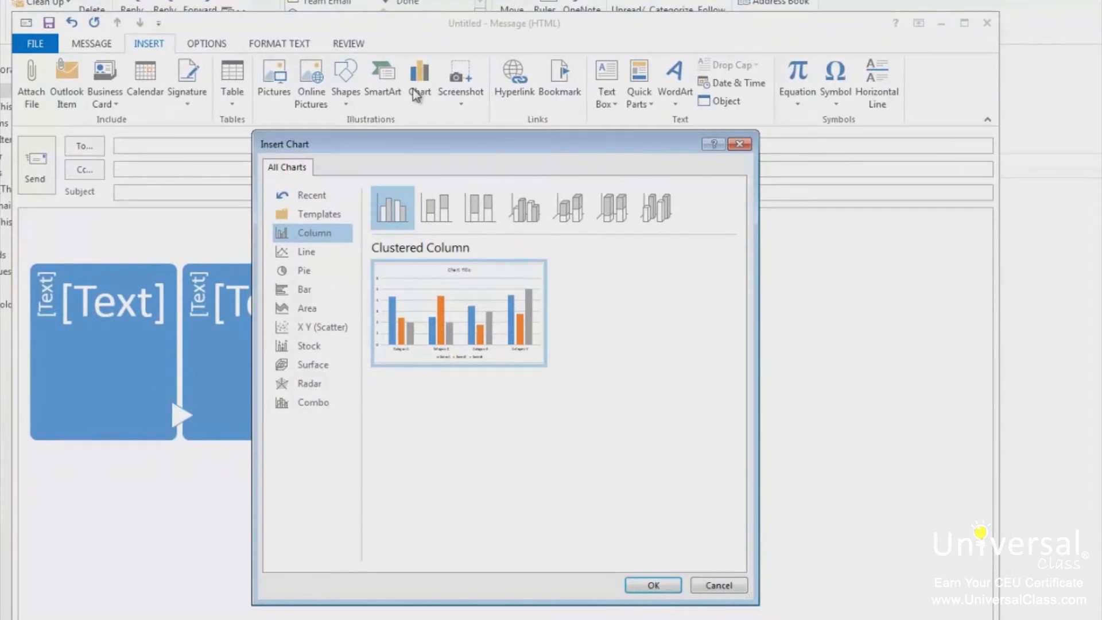
pyautogui.click(304, 270)
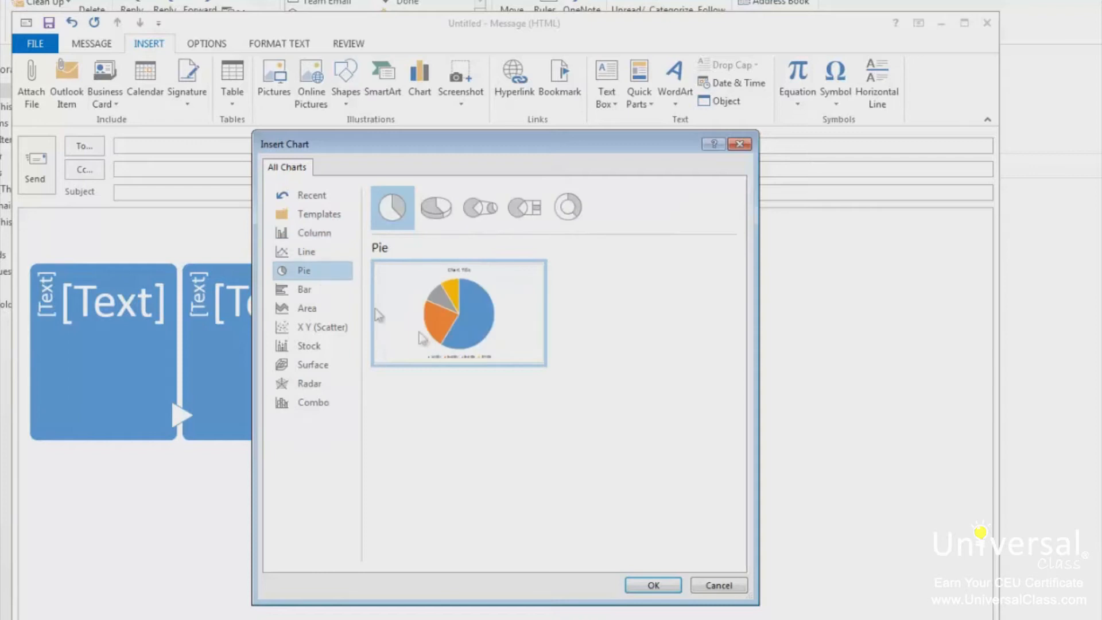
pyautogui.moveTo(678, 600)
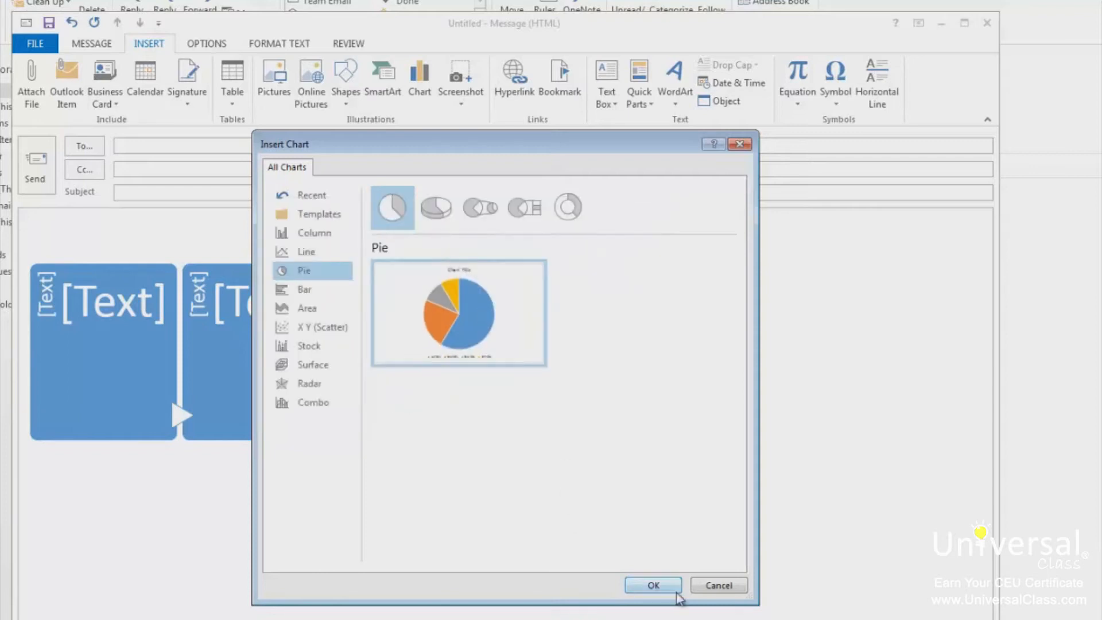
pyautogui.click(654, 585)
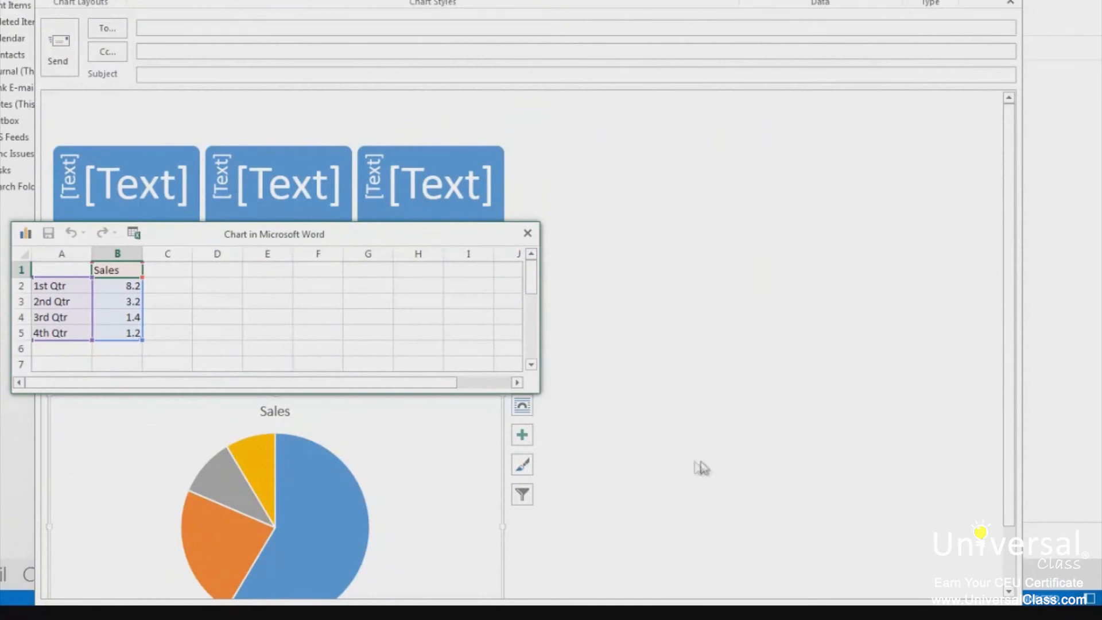
pyautogui.moveTo(129, 270)
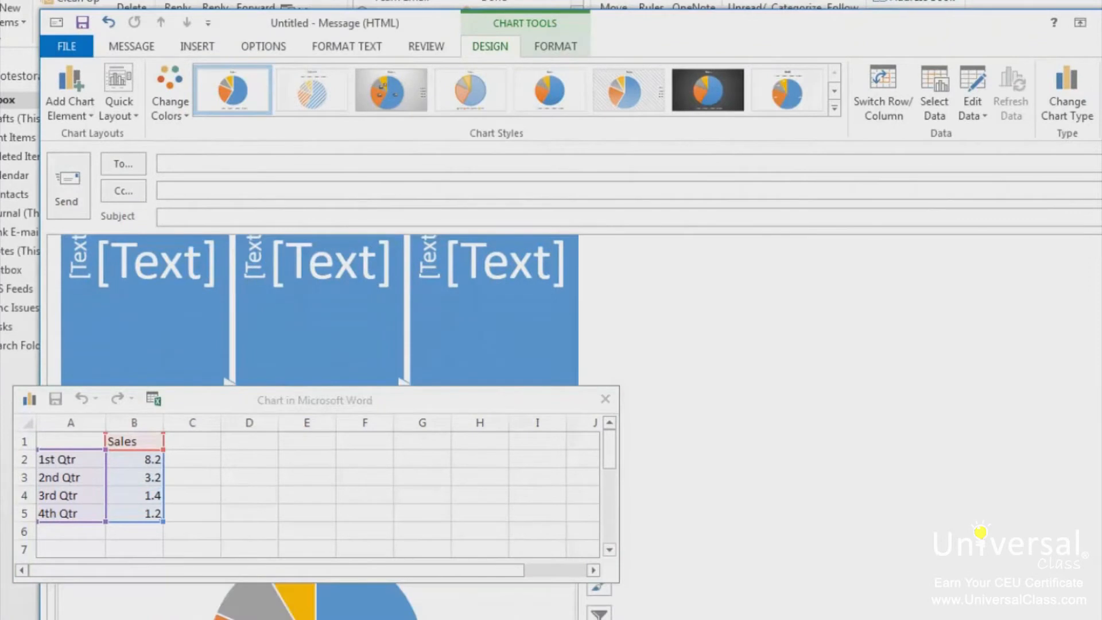
pyautogui.moveTo(417, 131)
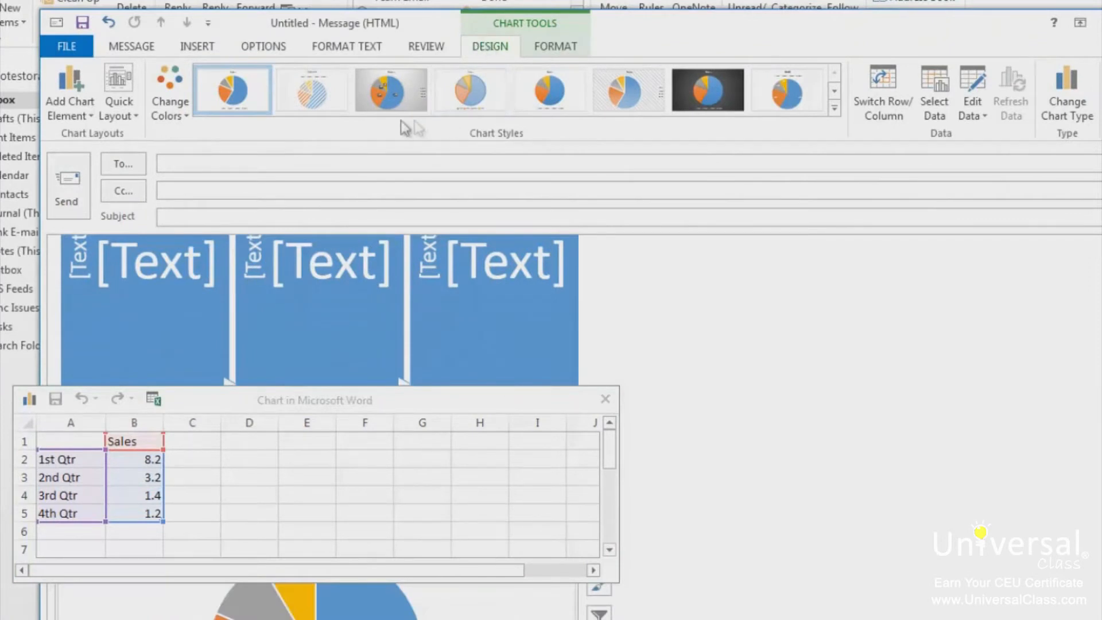
pyautogui.moveTo(526, 153)
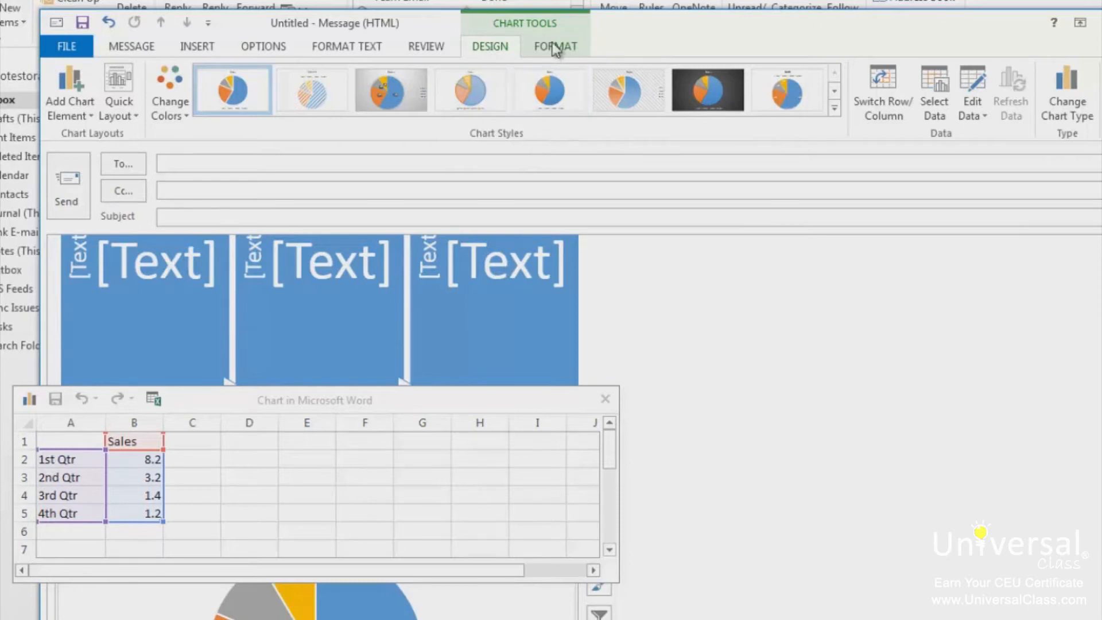
pyautogui.click(555, 46)
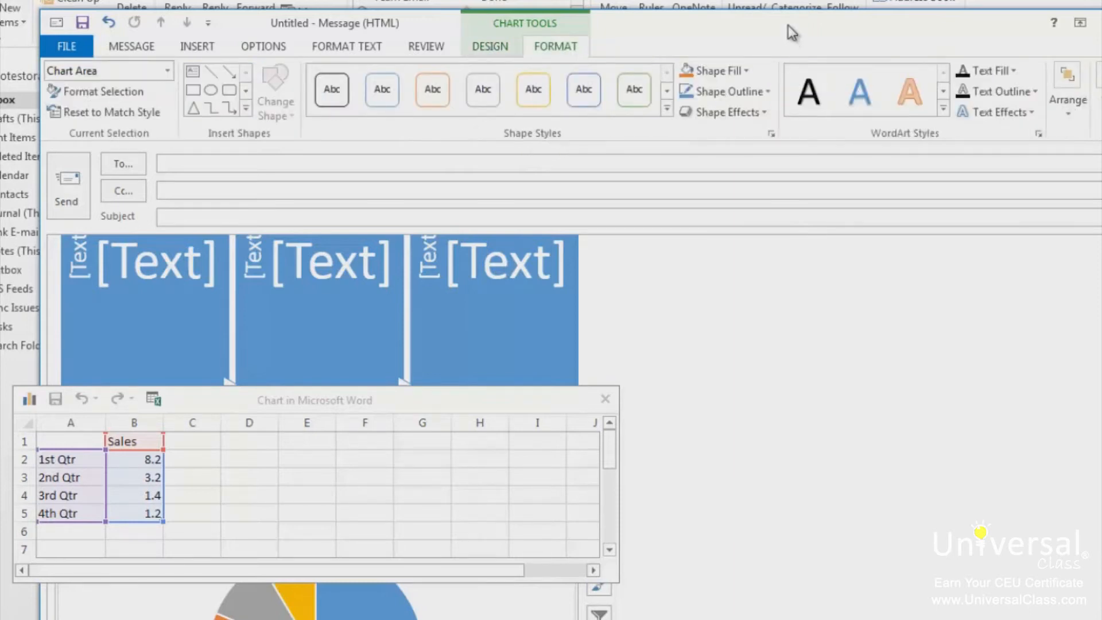
pyautogui.click(489, 46)
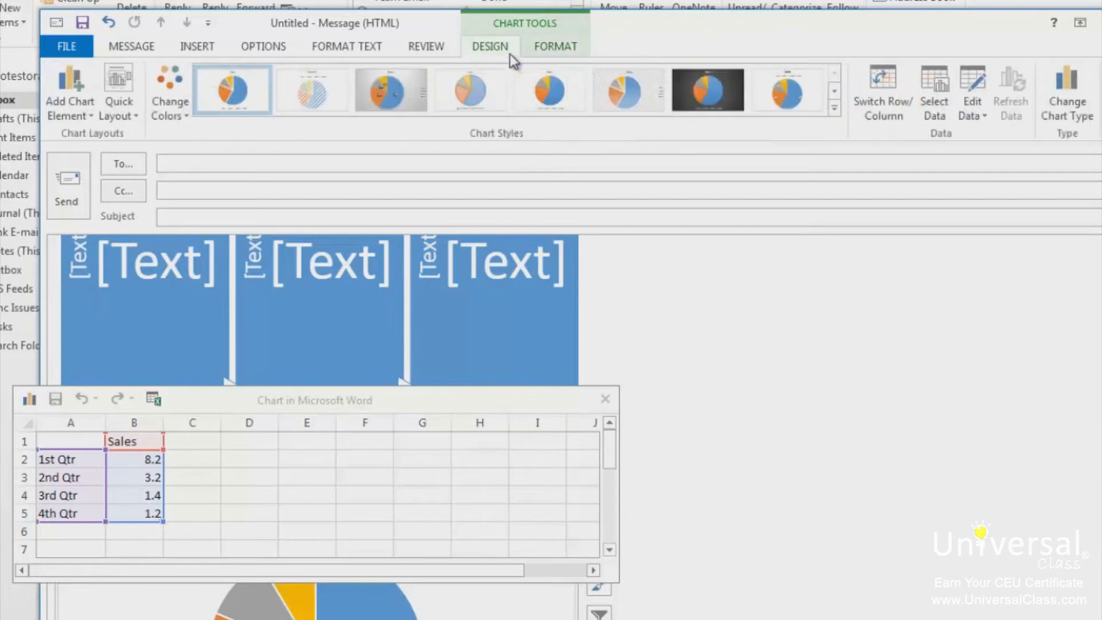
pyautogui.moveTo(587, 181)
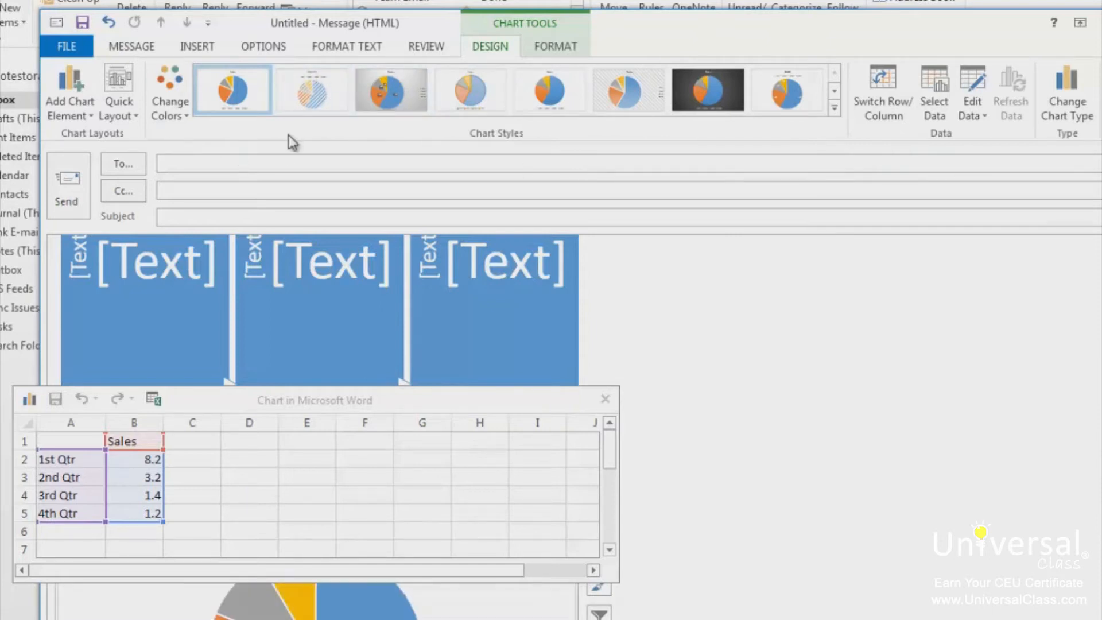
pyautogui.moveTo(273, 142)
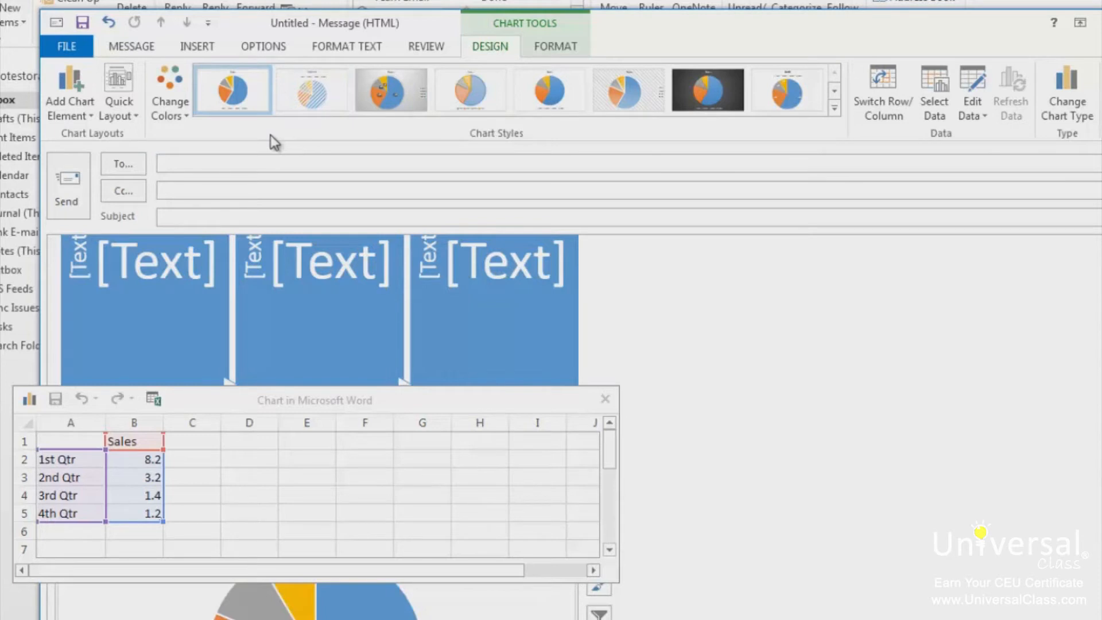
pyautogui.moveTo(127, 144)
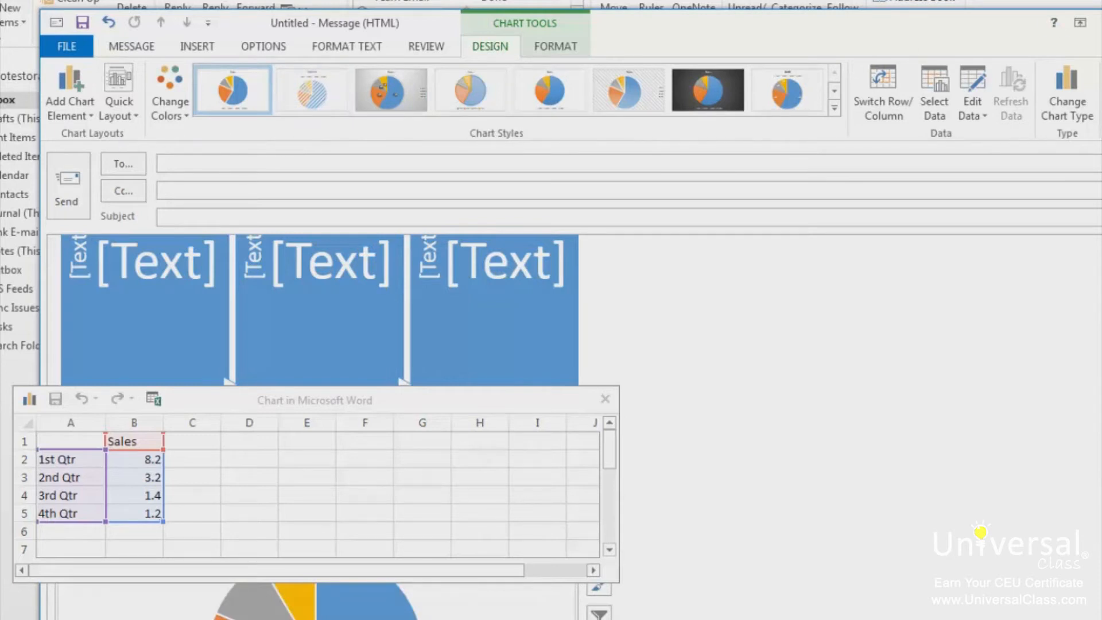
pyautogui.moveTo(1035, 159)
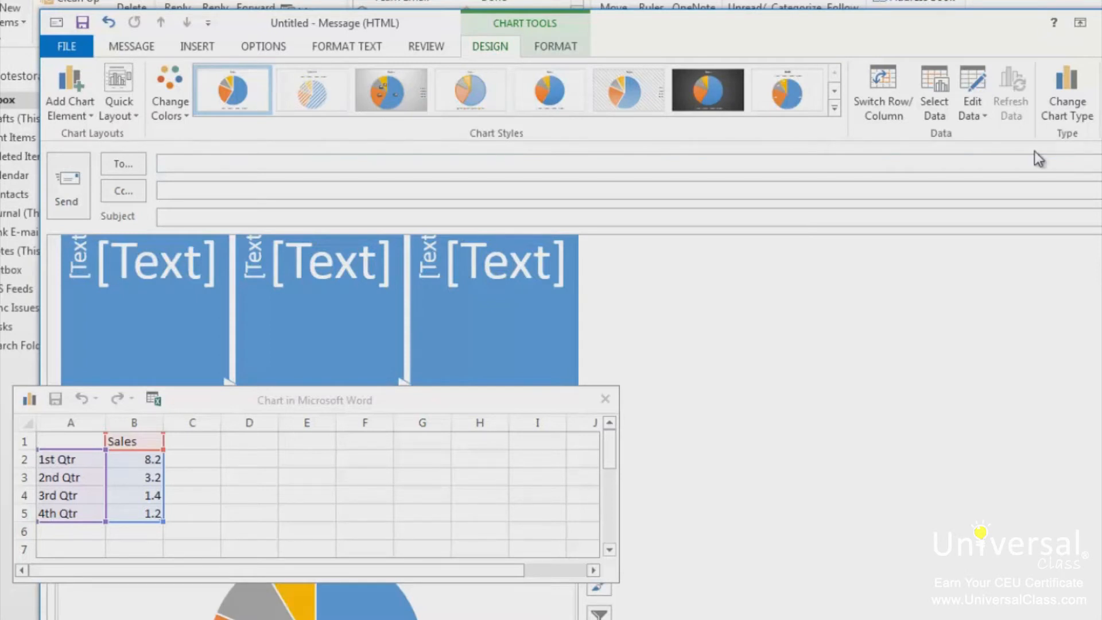
pyautogui.moveTo(993, 151)
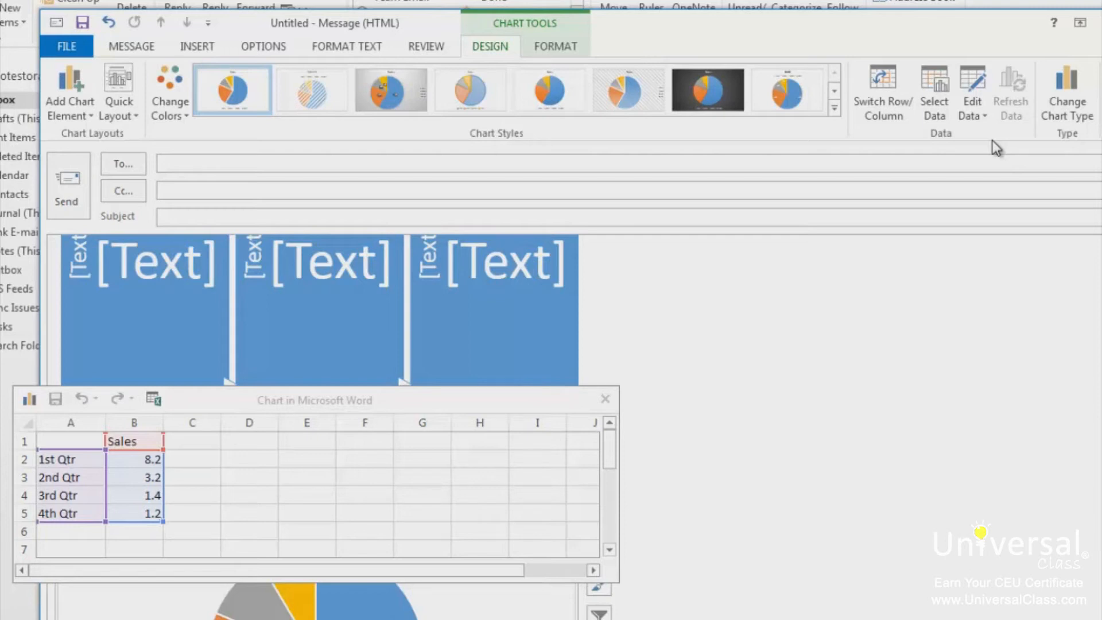
pyautogui.moveTo(657, 86)
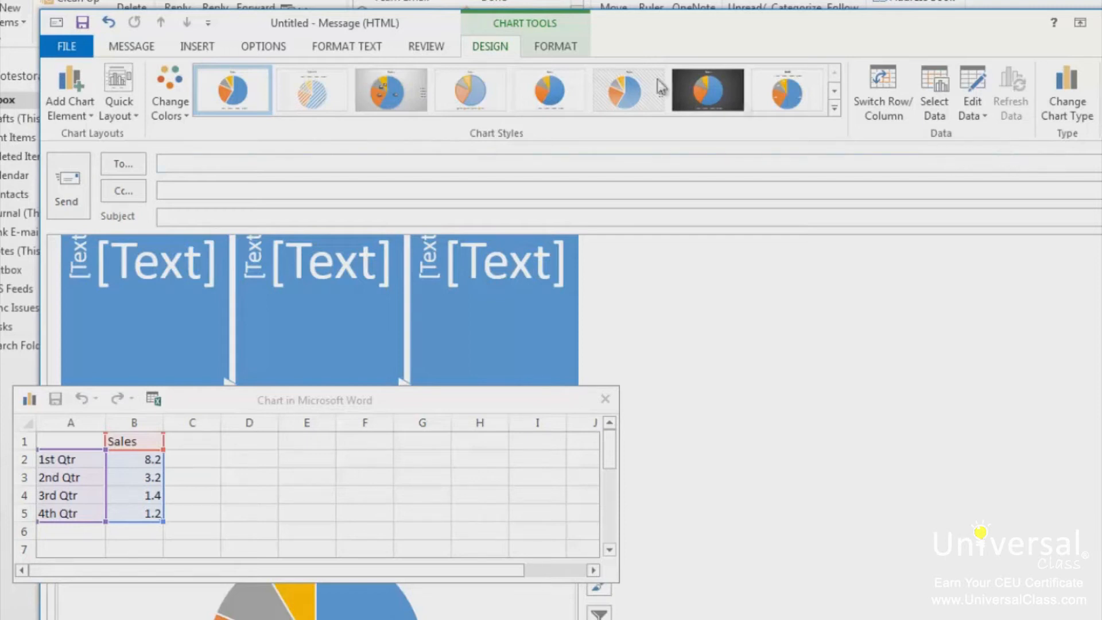
# Bring up the Sales pie chart's formatting options
pyautogui.click(555, 46)
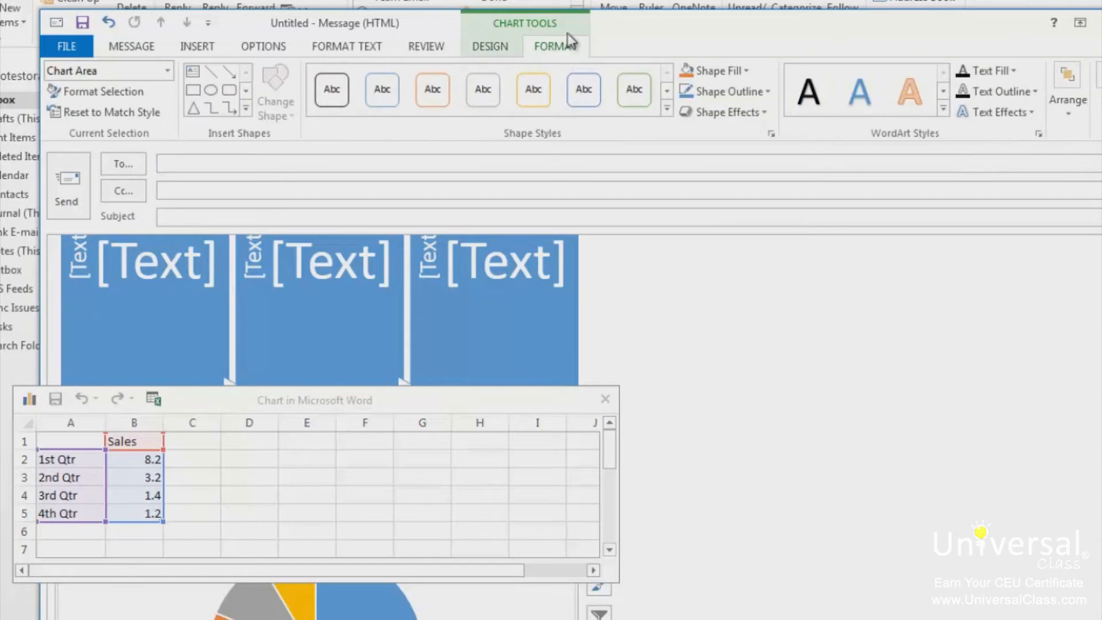
pyautogui.moveTo(612, 66)
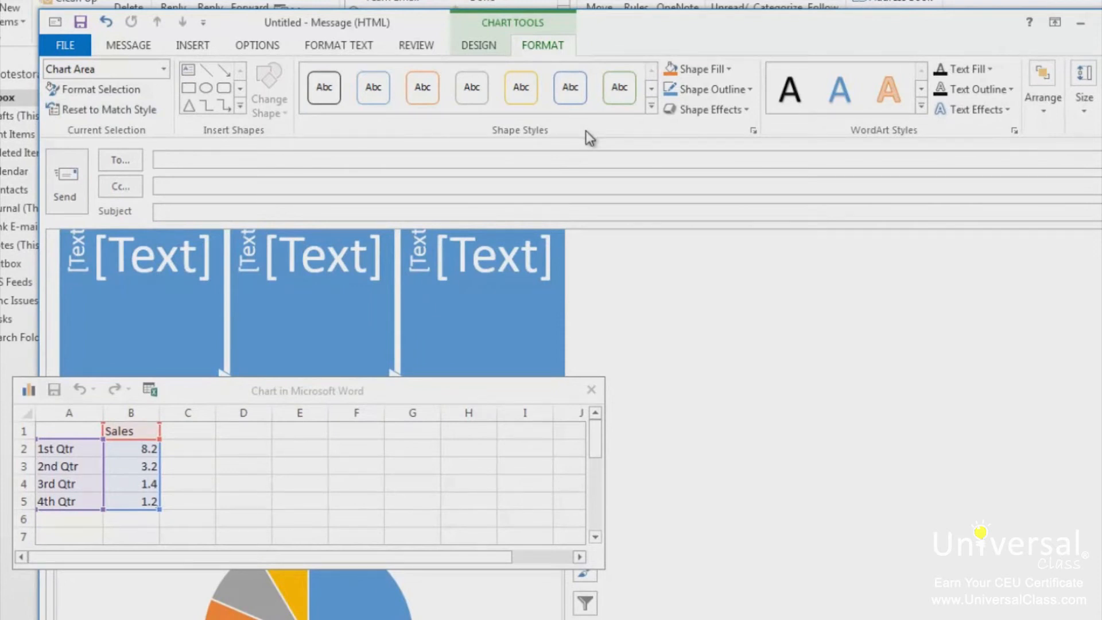
pyautogui.moveTo(576, 136)
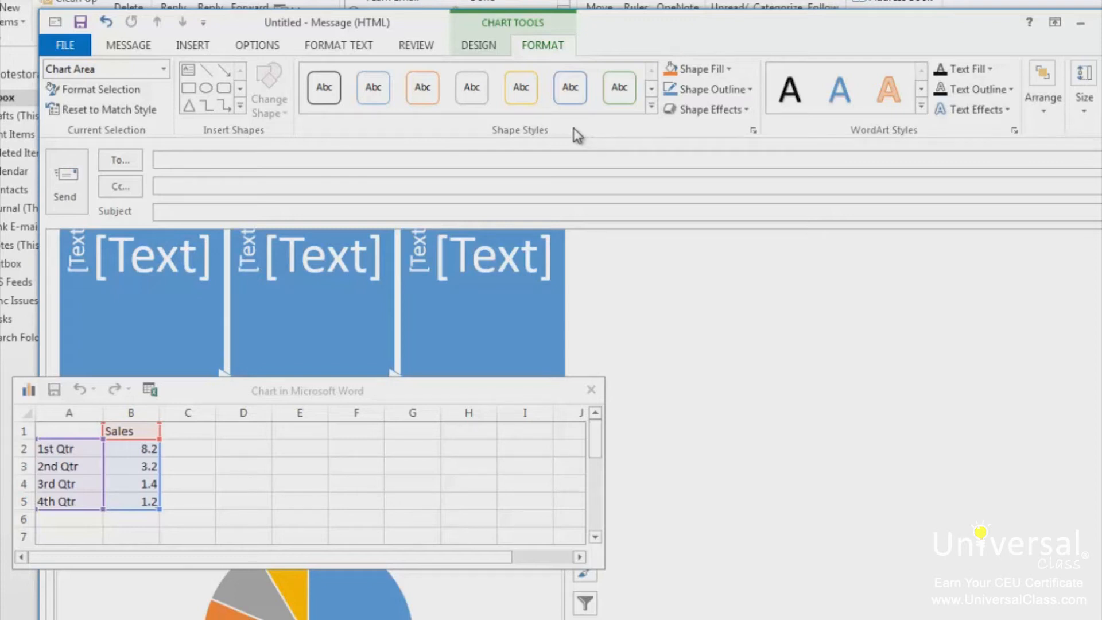
pyautogui.moveTo(550, 133)
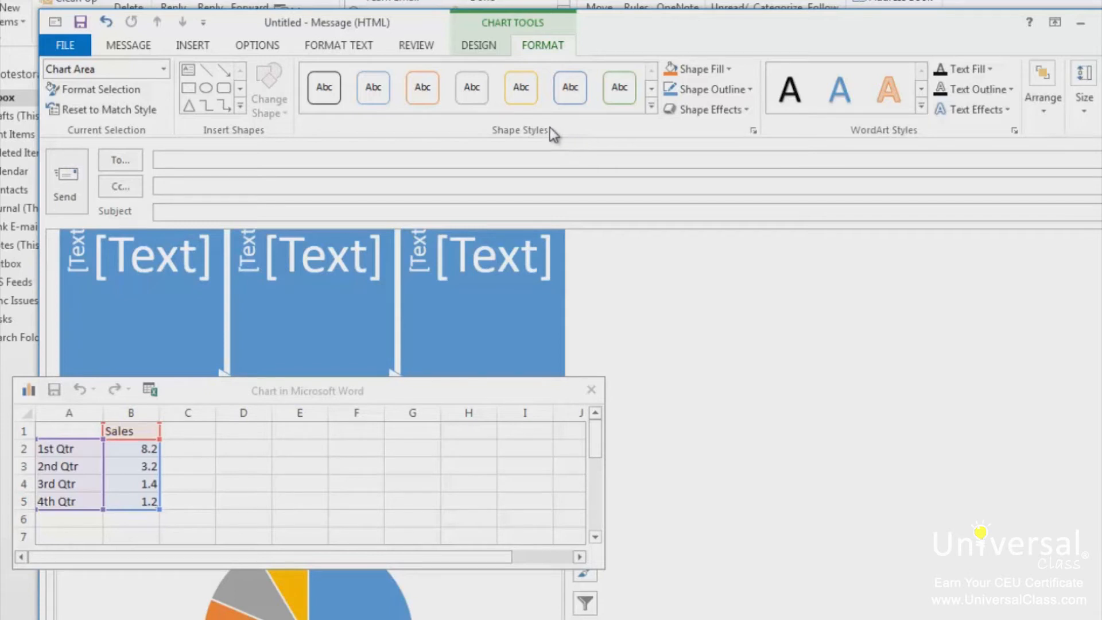
pyautogui.moveTo(527, 123)
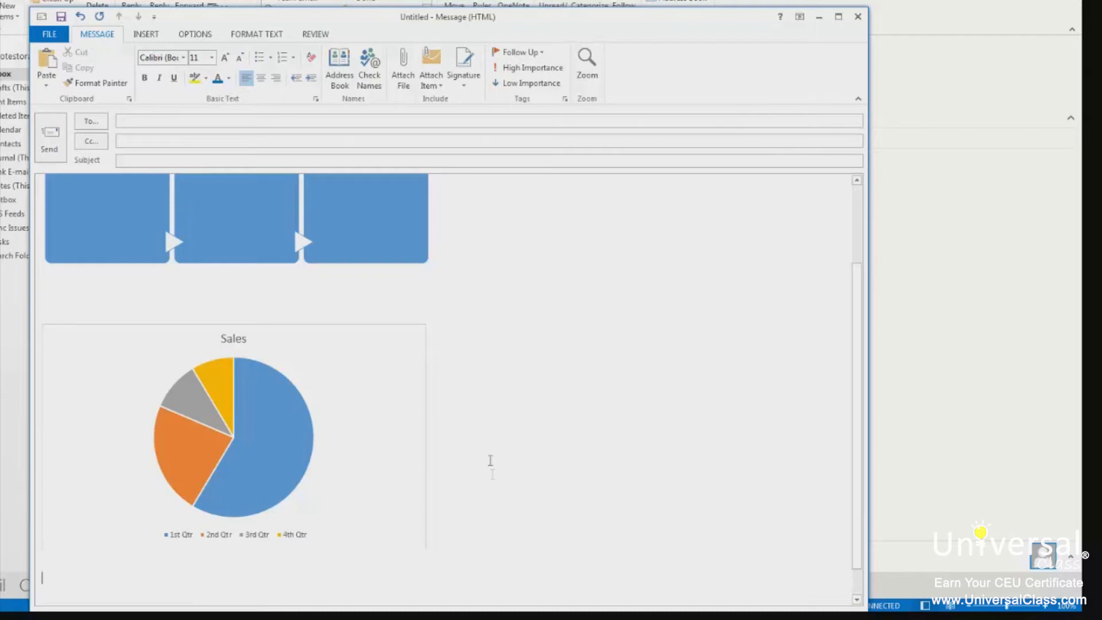
# Add WordArt reading 'Important' below the Sales pie chart
pyautogui.click(146, 34)
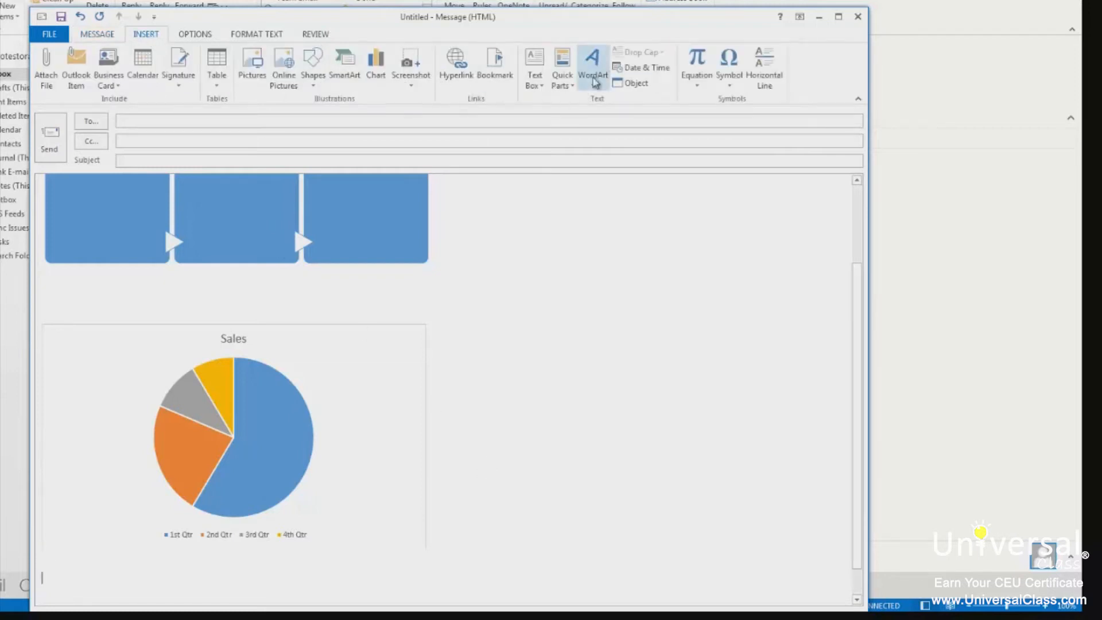
pyautogui.moveTo(597, 68)
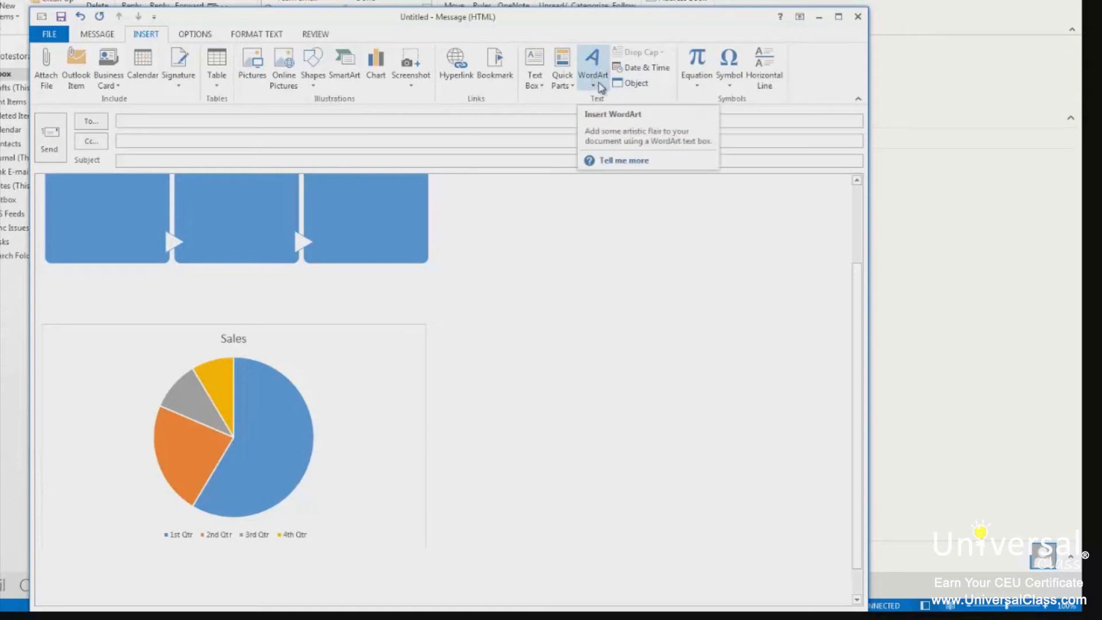
pyautogui.click(594, 67)
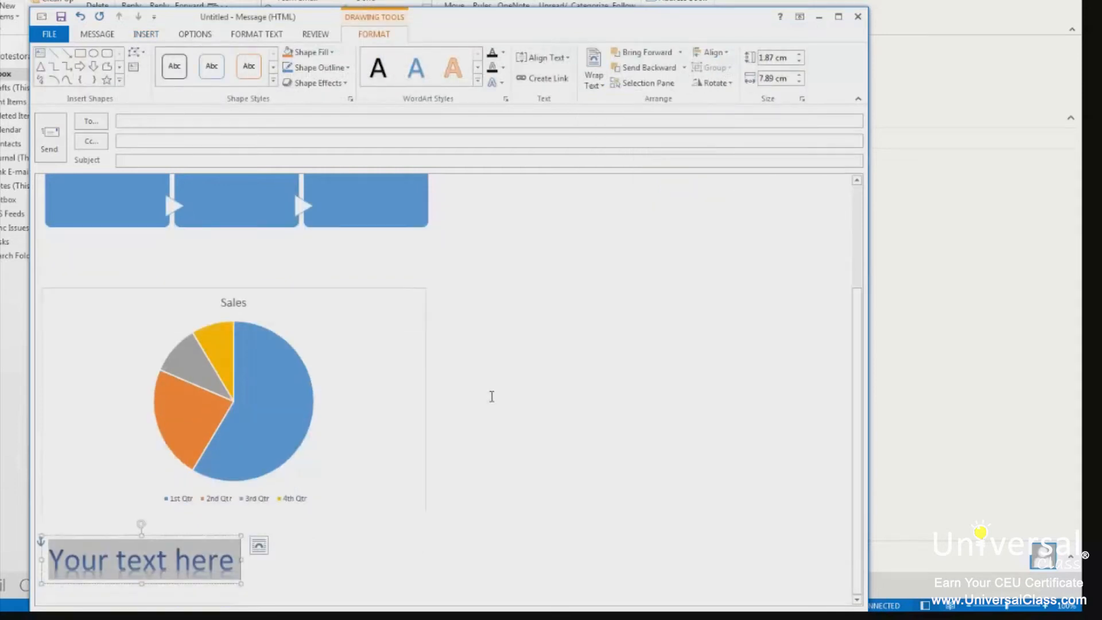
pyautogui.write('Important')
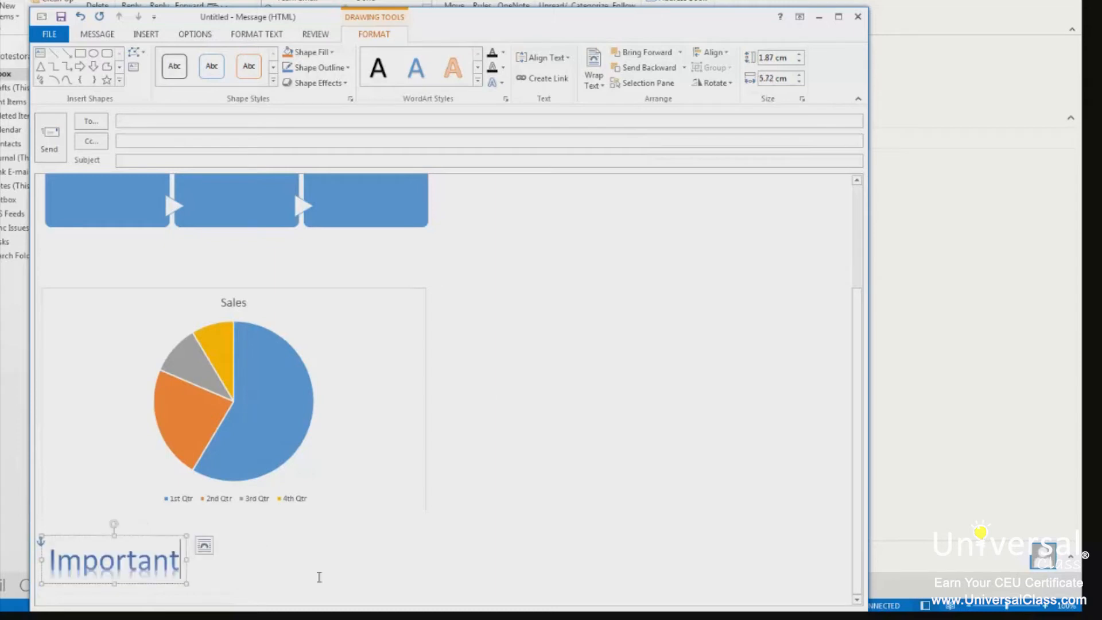
pyautogui.click(319, 576)
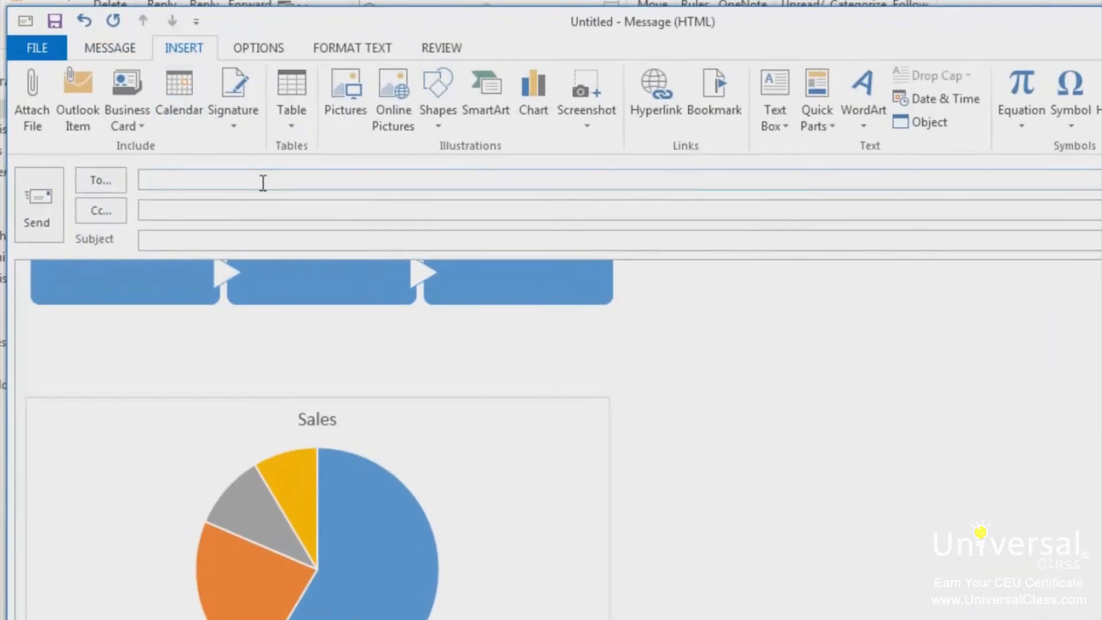
pyautogui.moveTo(379, 168)
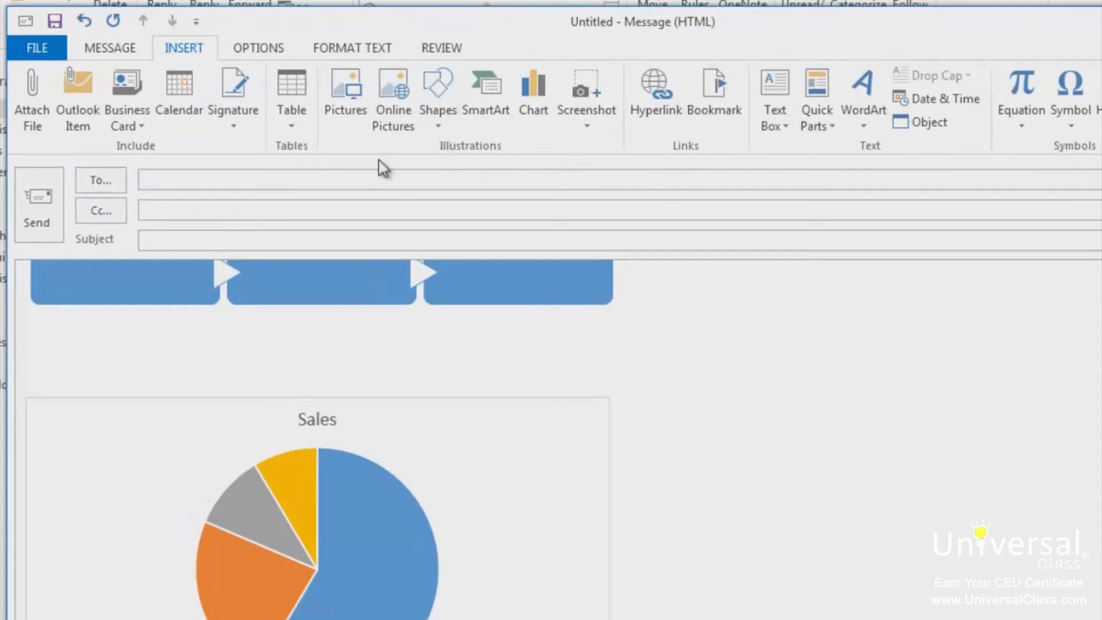
pyautogui.moveTo(381, 166)
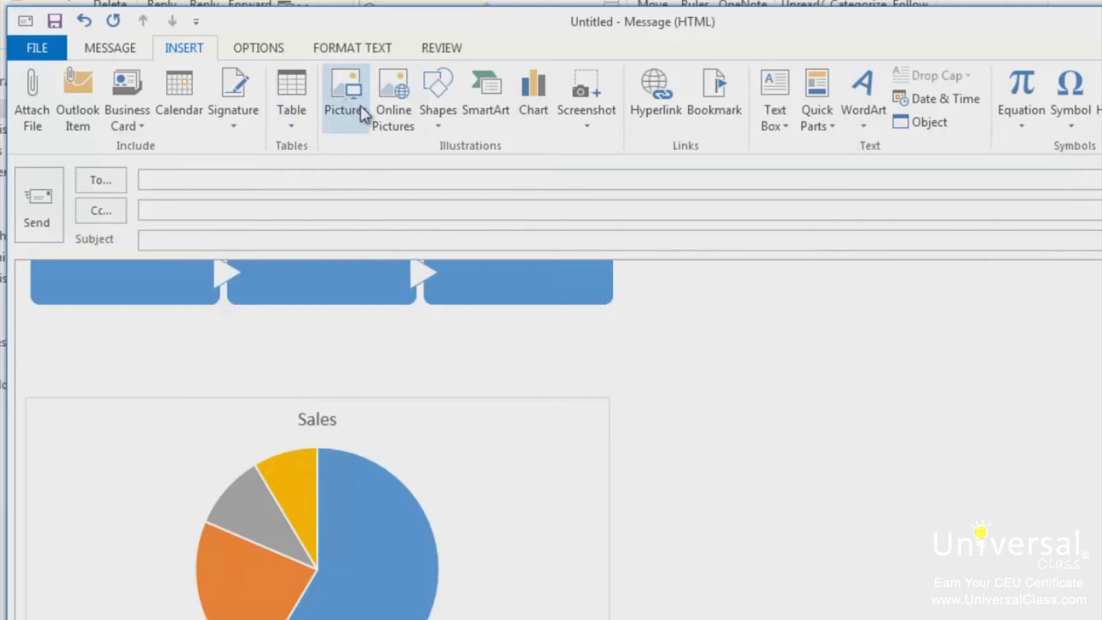
# Insert the Weather picture from the Pictures library below the WordArt
pyautogui.click(345, 86)
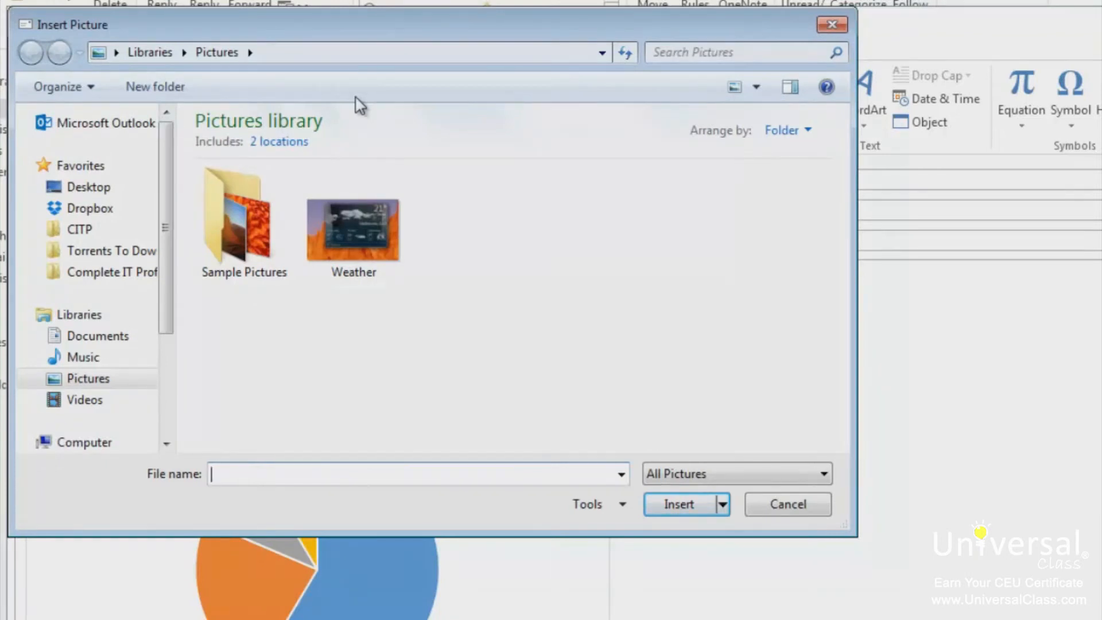
pyautogui.click(353, 229)
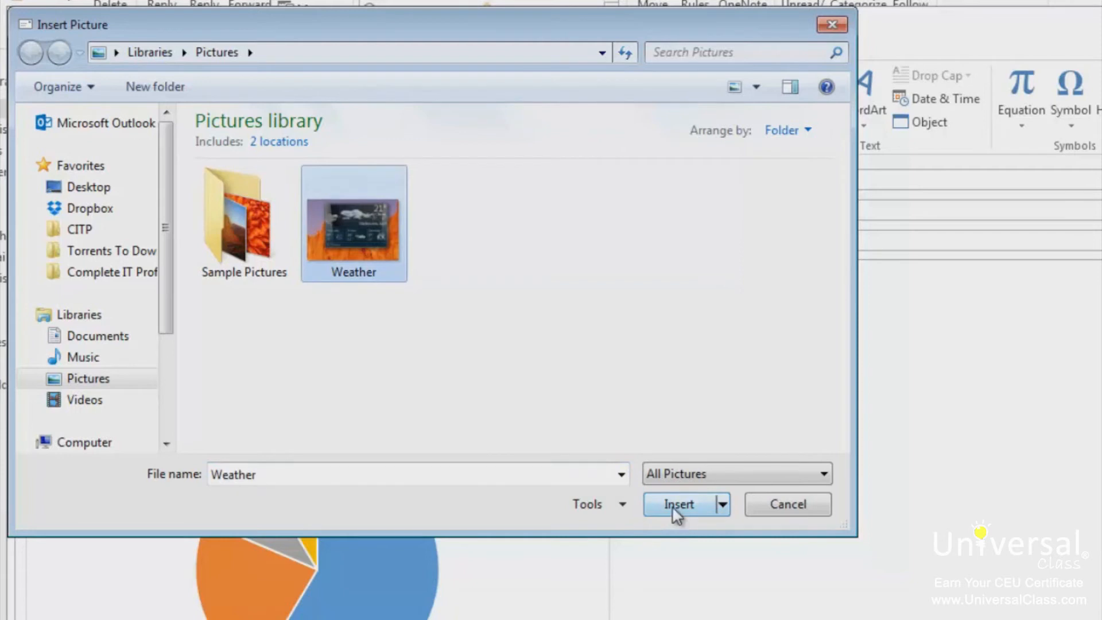
pyautogui.click(681, 504)
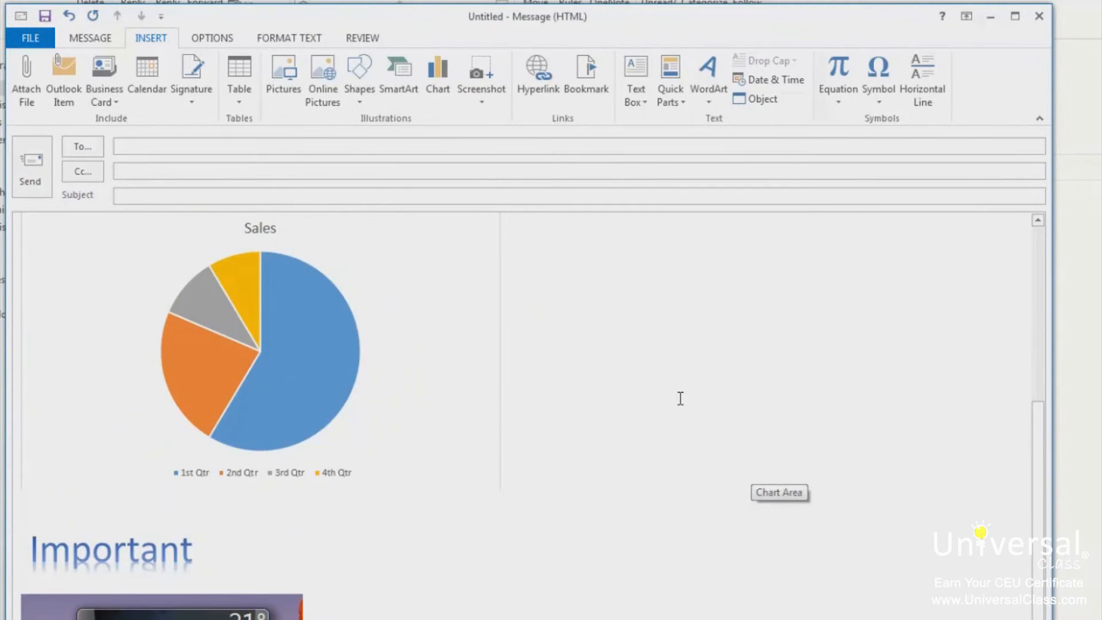
pyautogui.moveTo(325, 86)
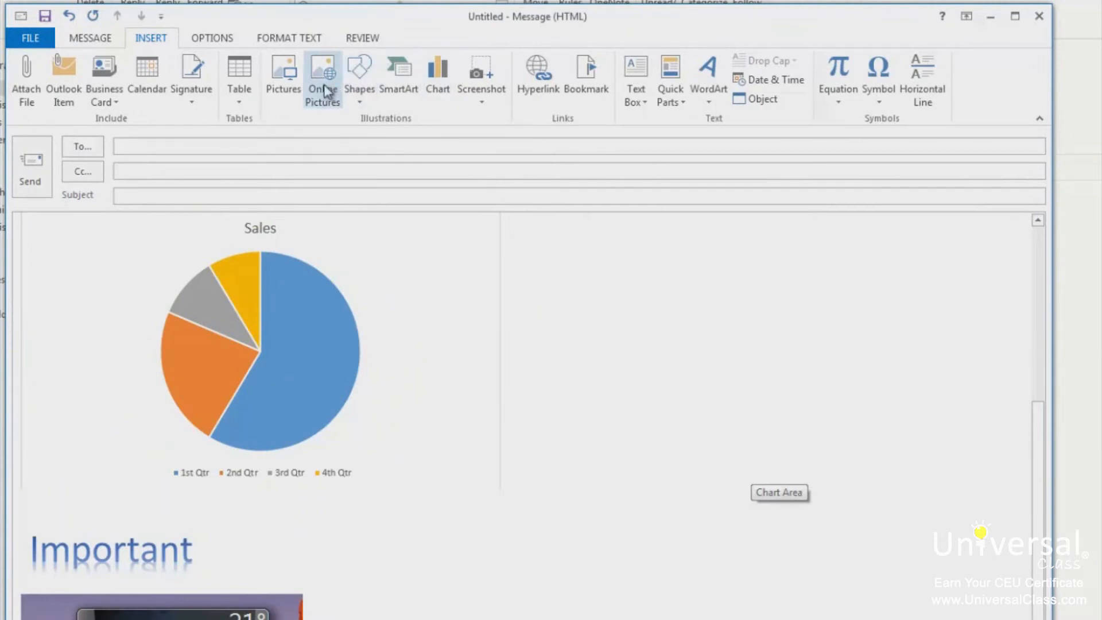
# Search online pictures for 'coffee'
pyautogui.click(323, 69)
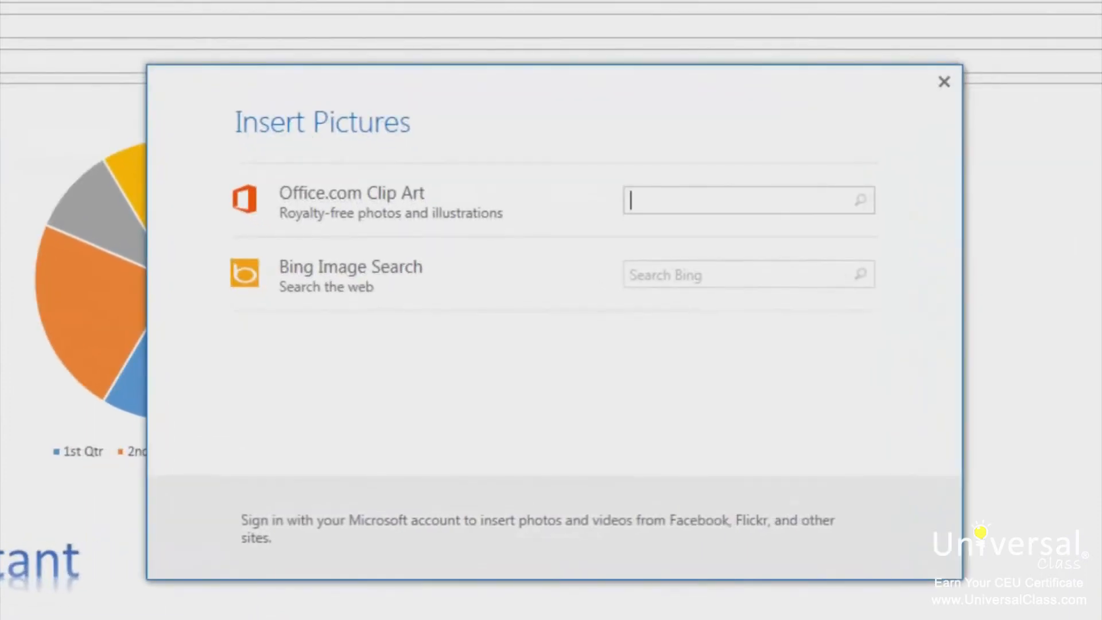
pyautogui.moveTo(494, 423)
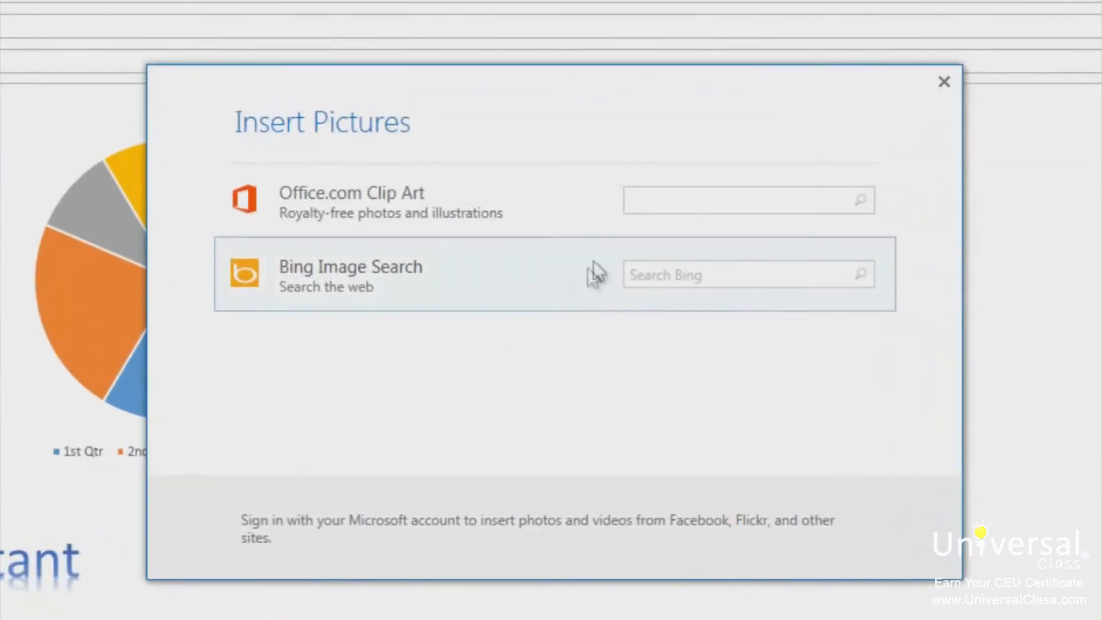
pyautogui.click(744, 198)
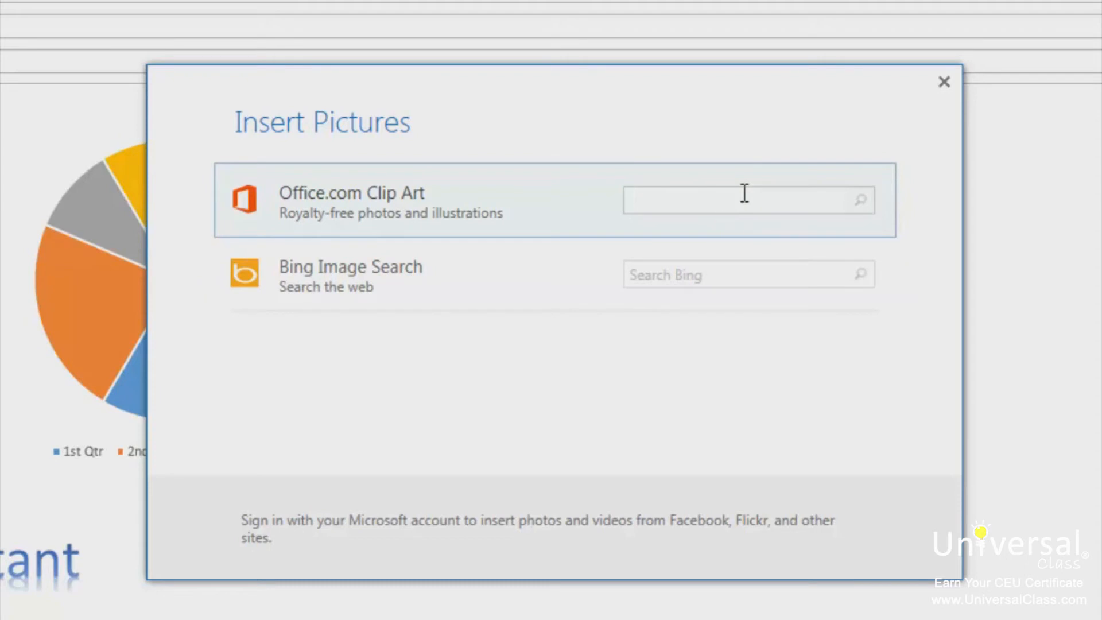
pyautogui.write('coffee')
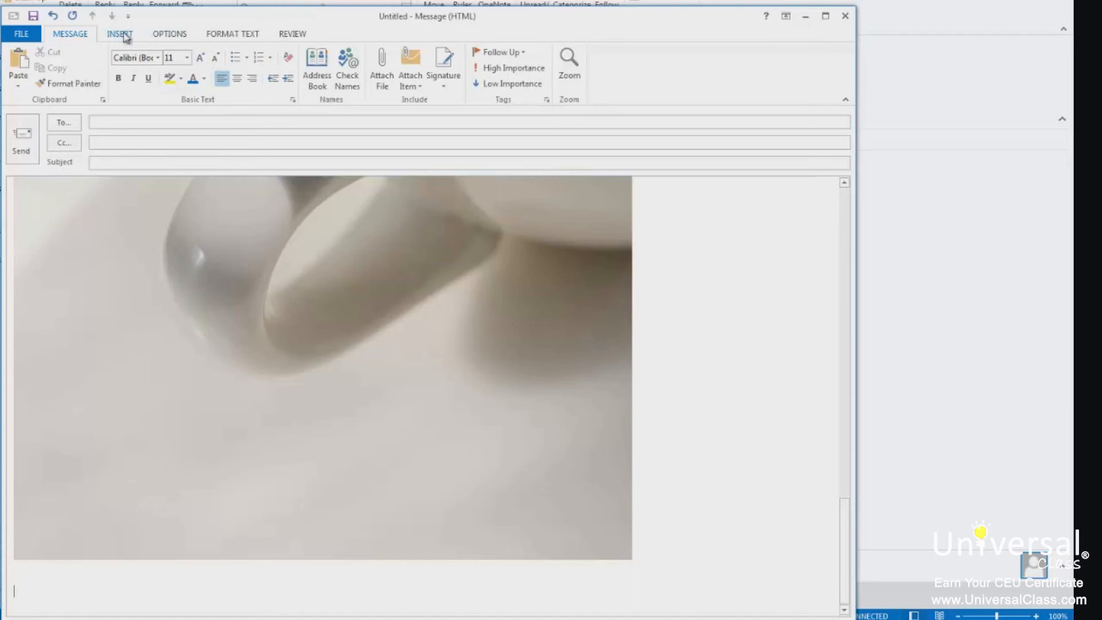
# Reopen Online Pictures and search again for 'coffe'
pyautogui.click(119, 34)
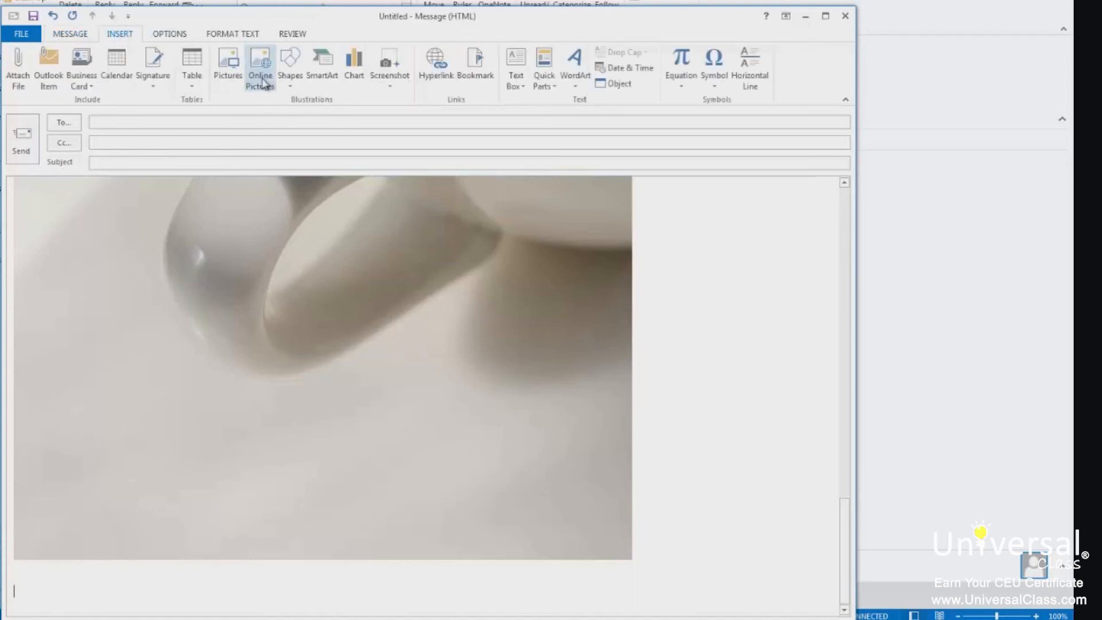
pyautogui.click(261, 63)
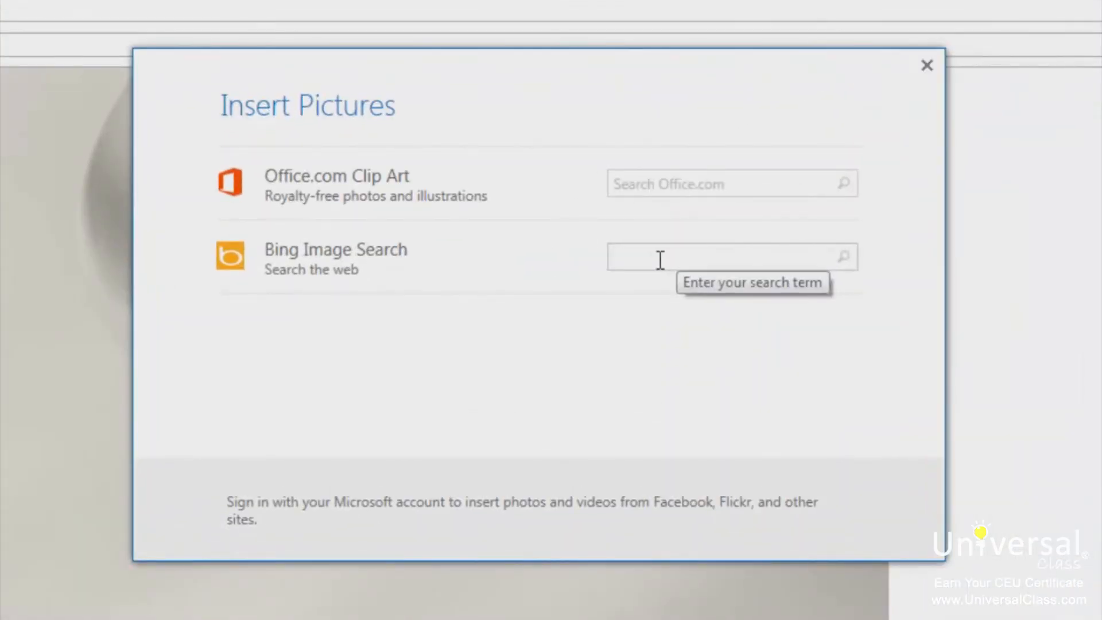
pyautogui.write('coffee')
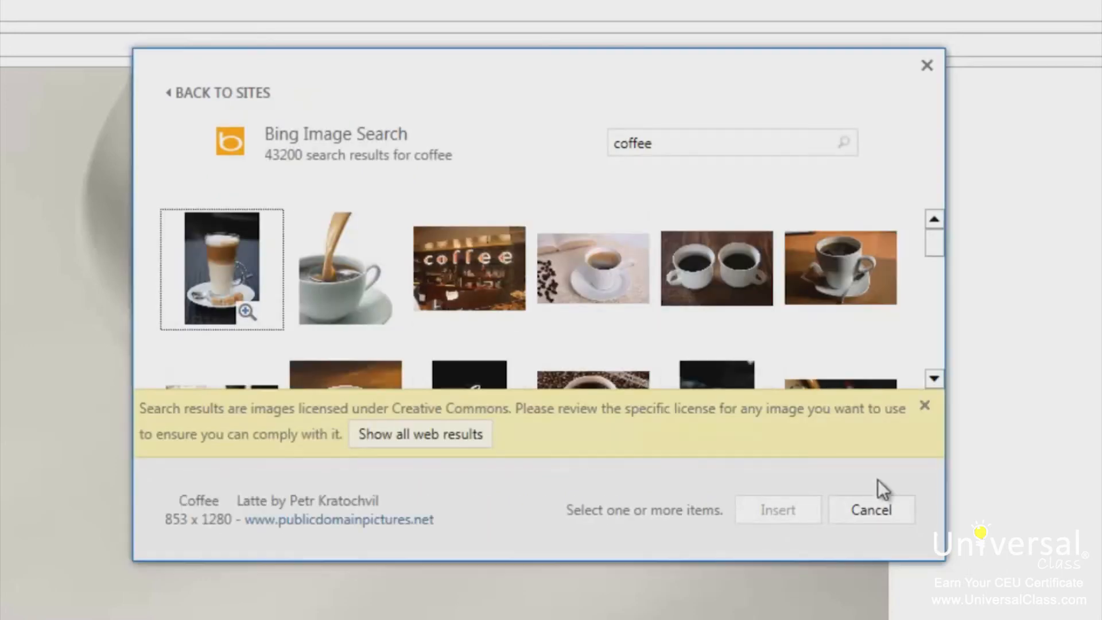
pyautogui.moveTo(970, 515)
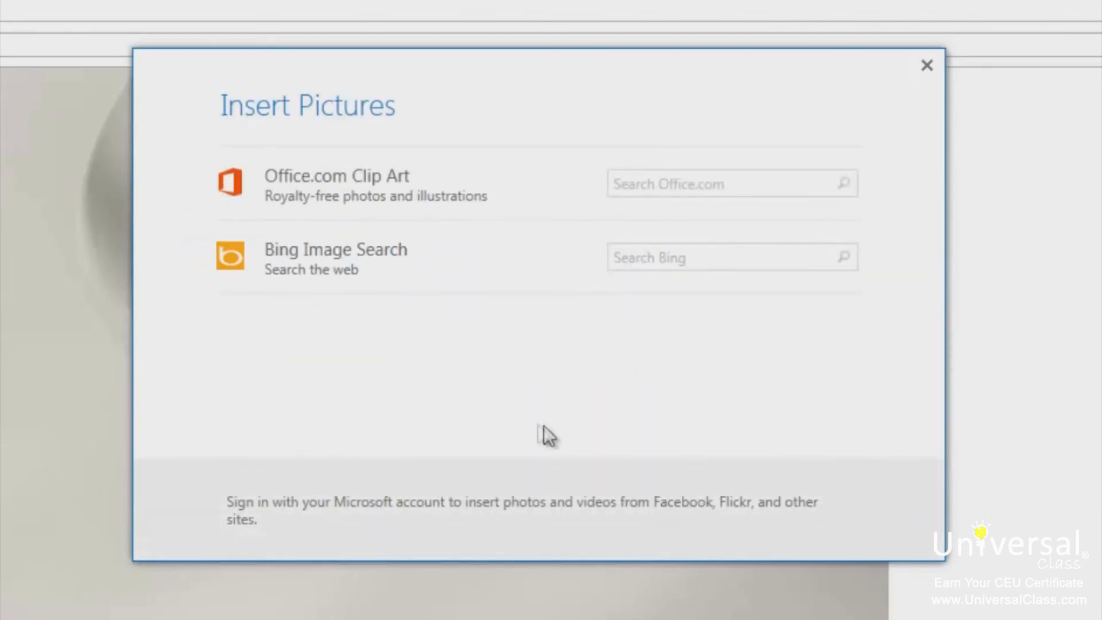
pyautogui.moveTo(775, 357)
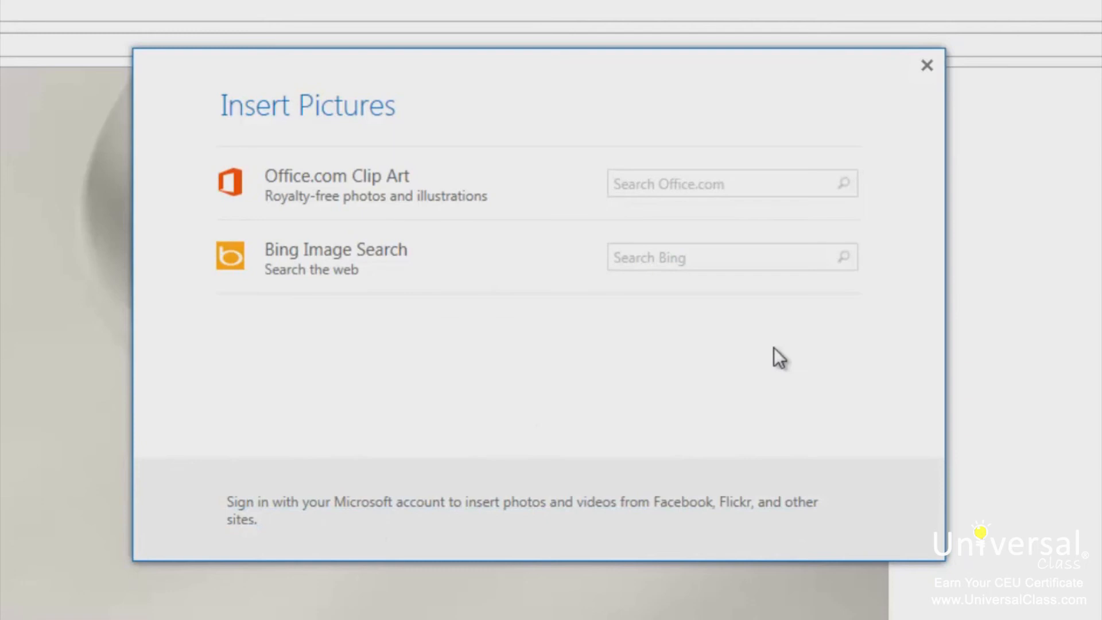
pyautogui.moveTo(874, 398)
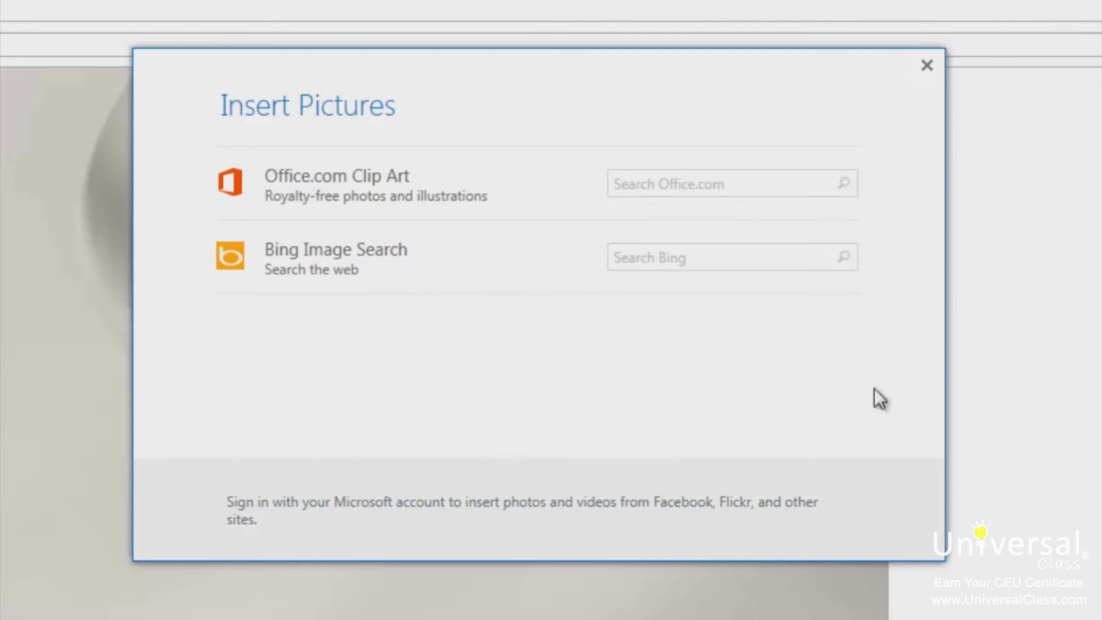
pyautogui.moveTo(871, 416)
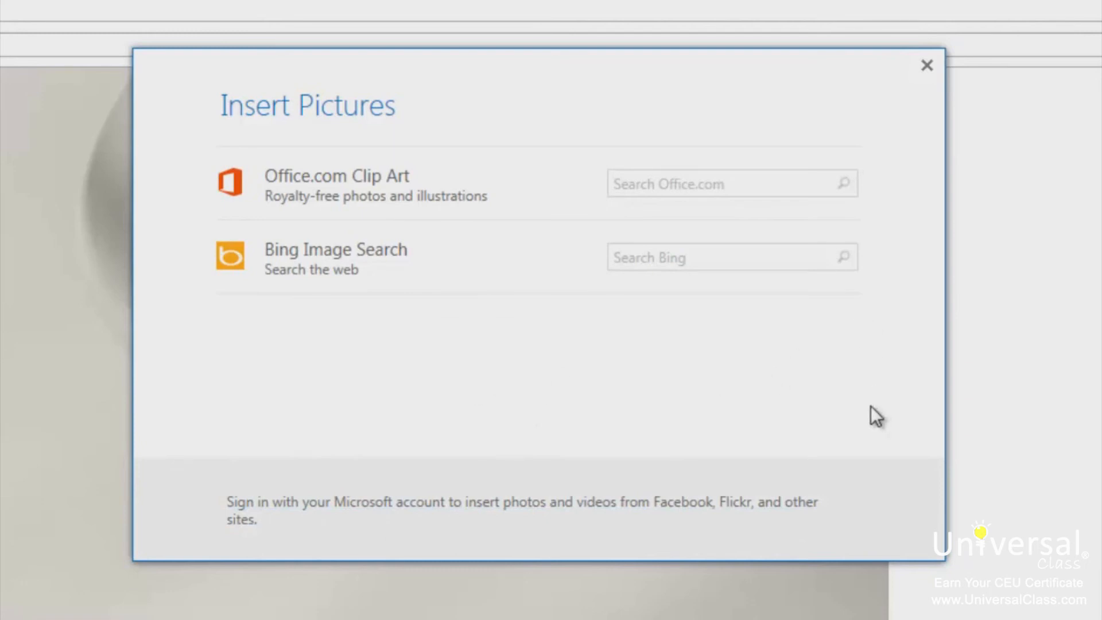
pyautogui.moveTo(794, 376)
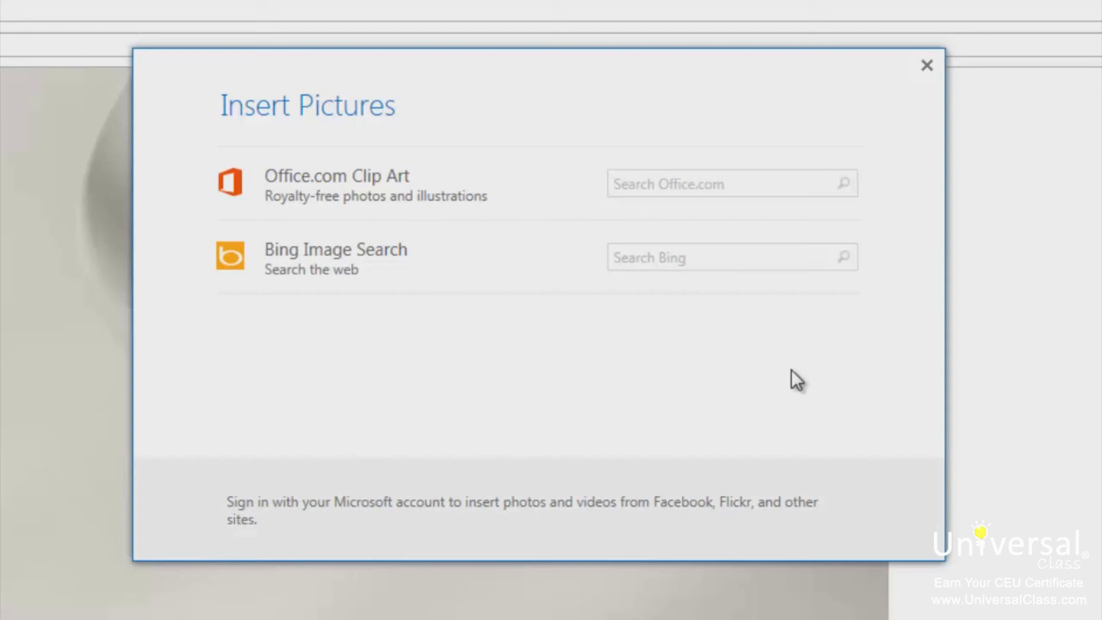
pyautogui.moveTo(717, 420)
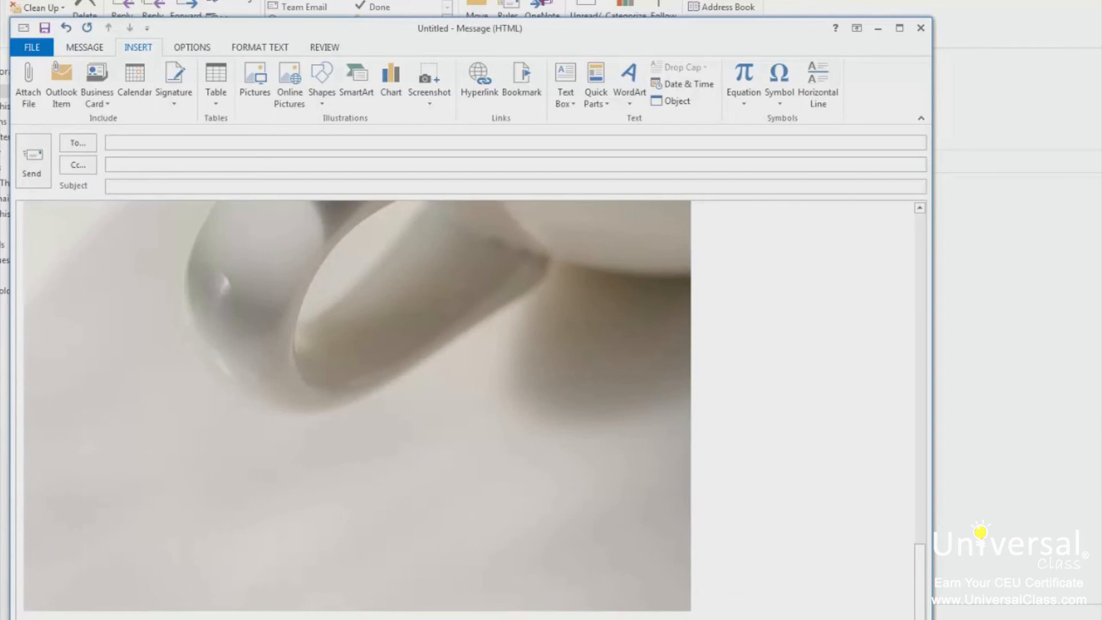
# Select the coffee photo and review its Wrap Text options without changing them
pyautogui.click(364, 379)
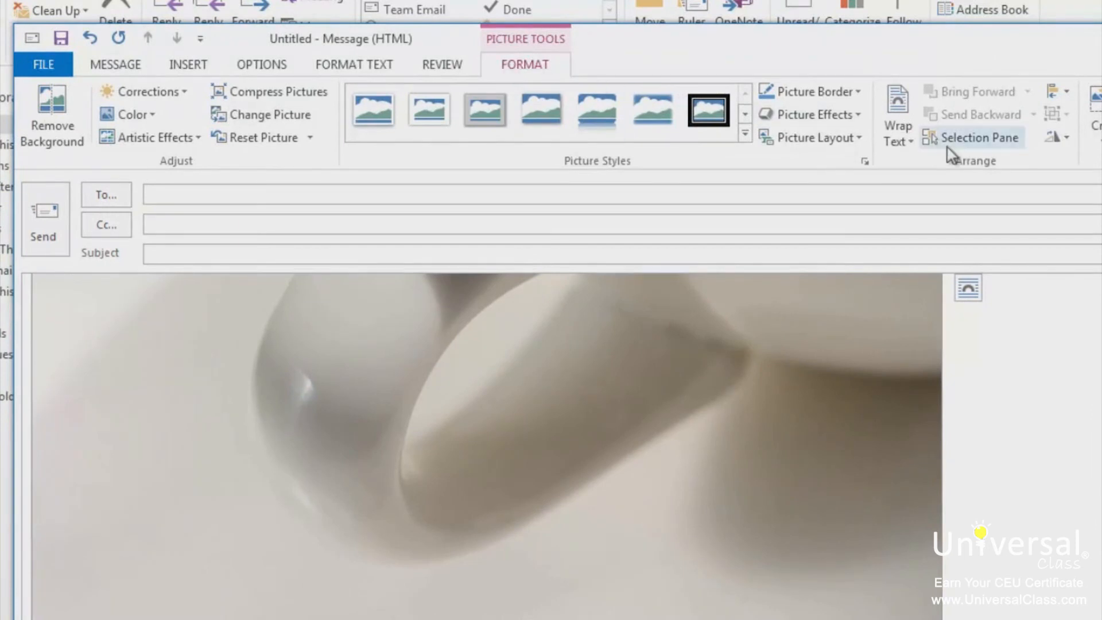
pyautogui.moveTo(898, 143)
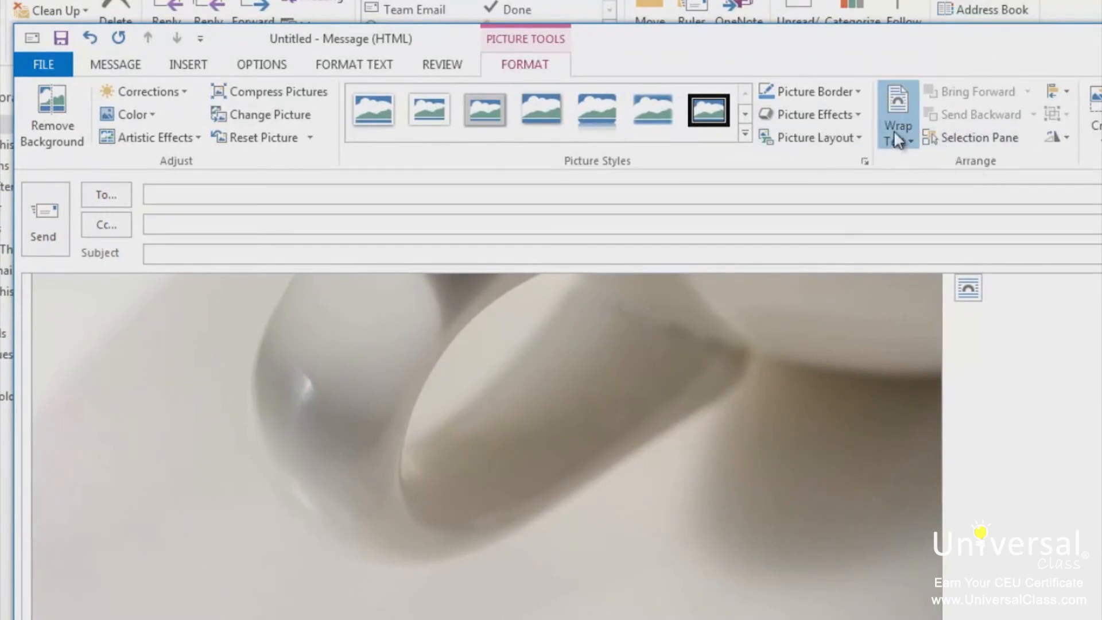
pyautogui.click(898, 113)
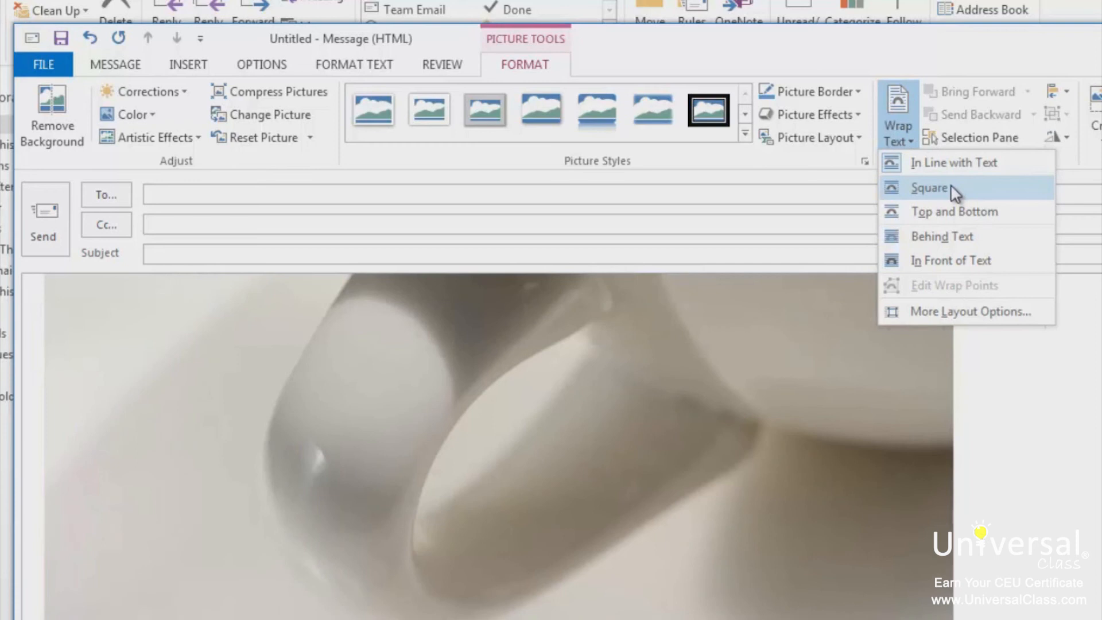
pyautogui.moveTo(944, 188)
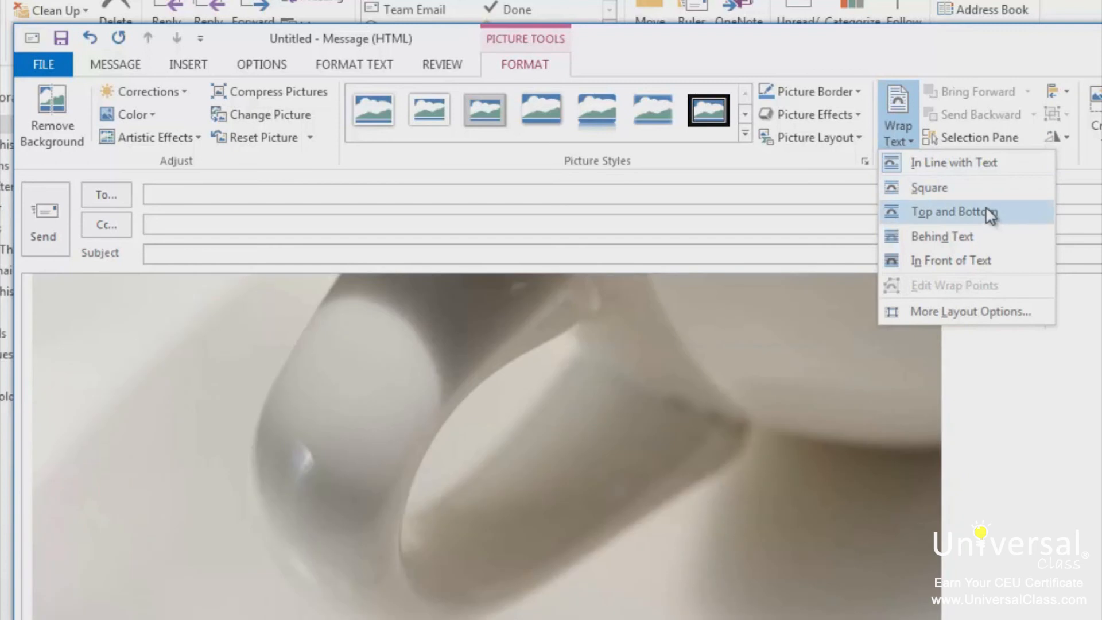
pyautogui.moveTo(991, 235)
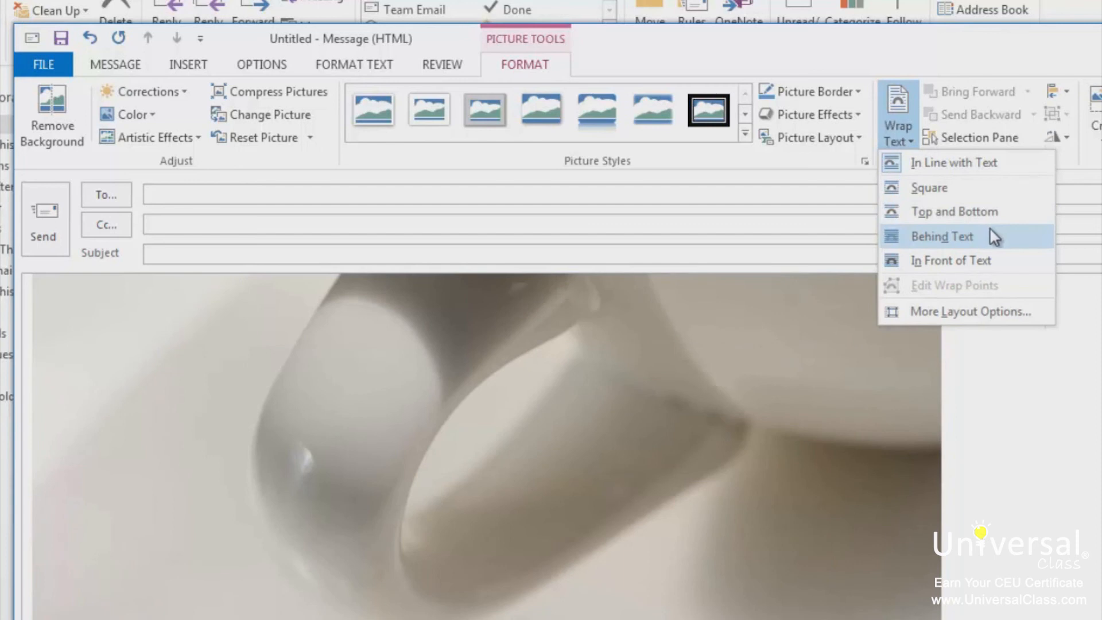
pyautogui.moveTo(961, 260)
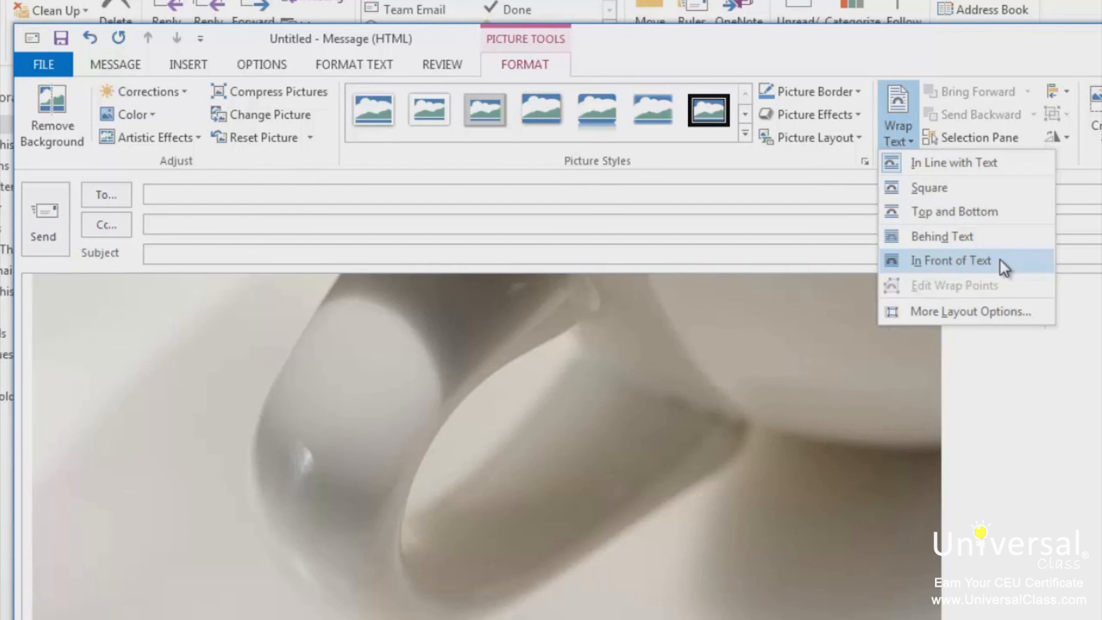
pyautogui.click(950, 260)
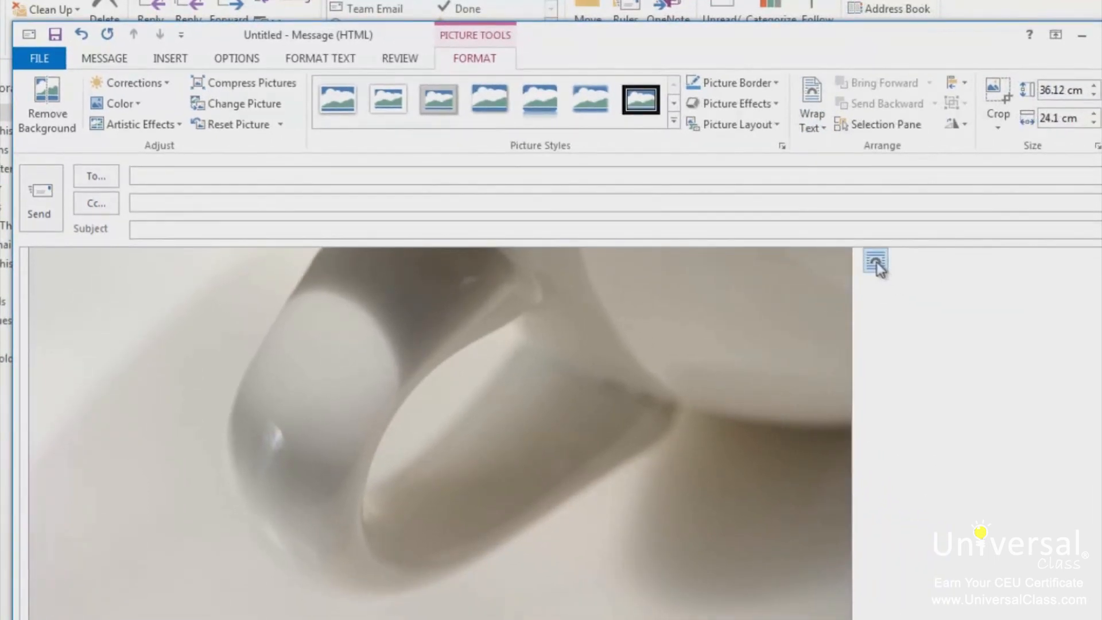
pyautogui.moveTo(875, 266)
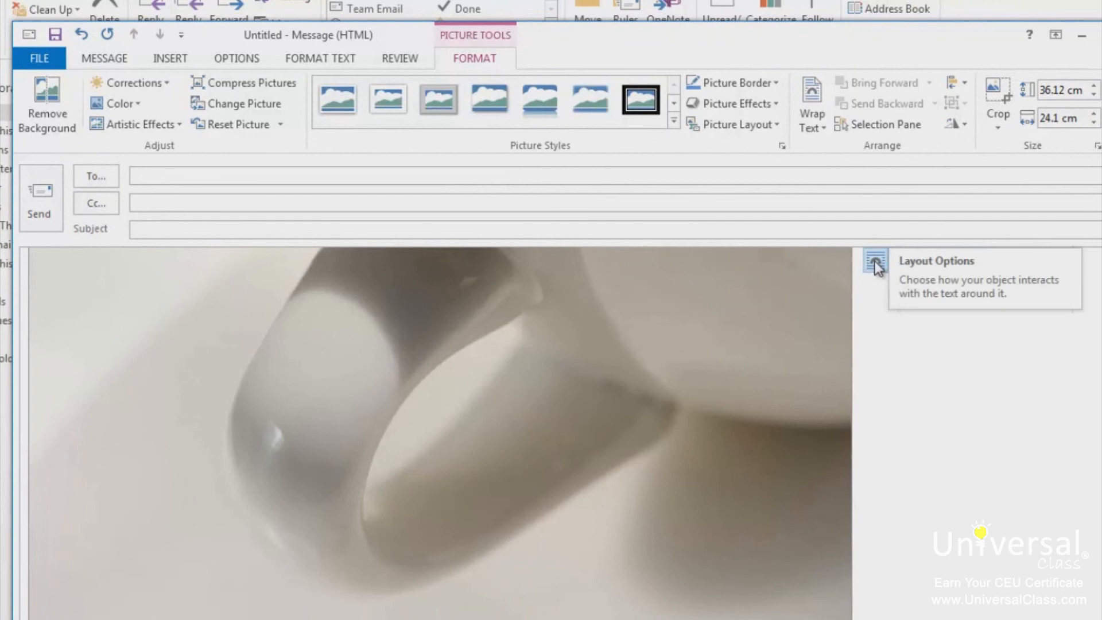
pyautogui.moveTo(872, 269)
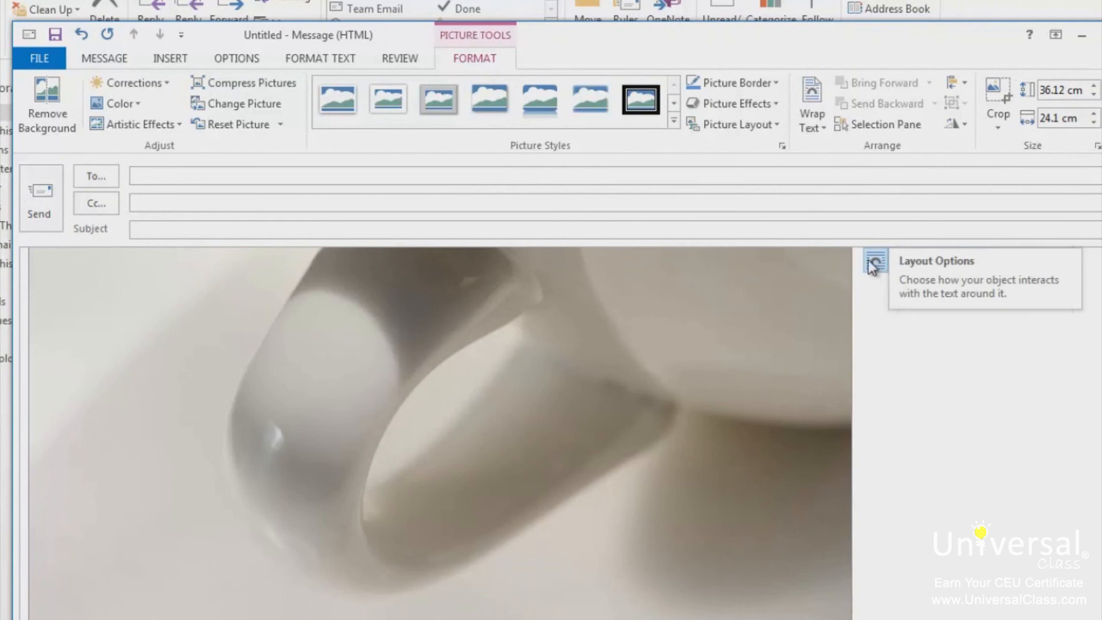
pyautogui.moveTo(935, 456)
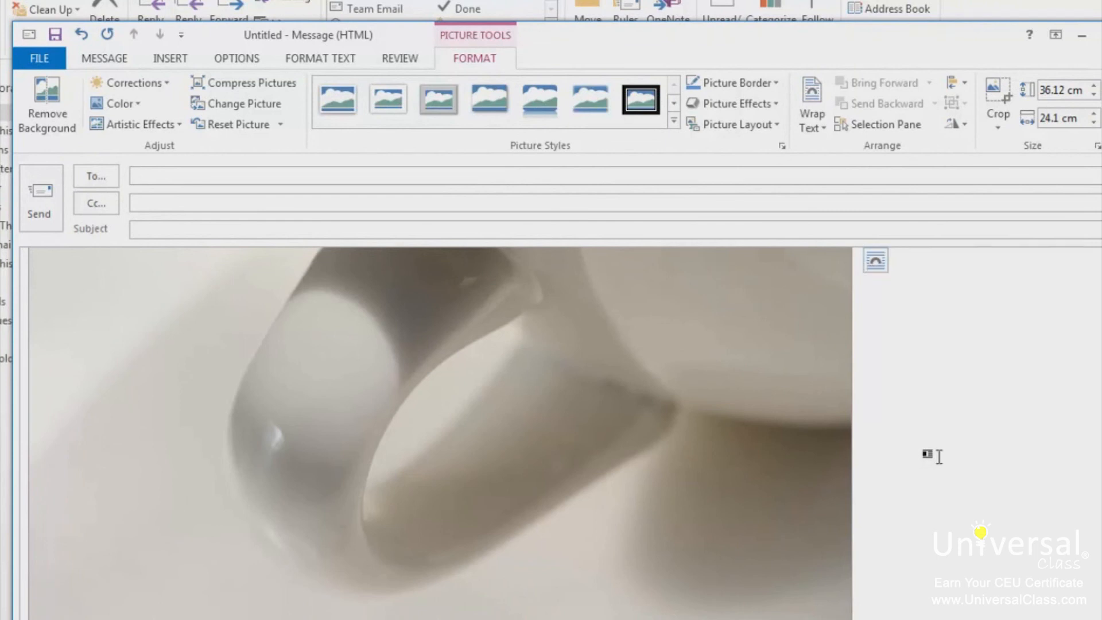
pyautogui.moveTo(936, 427)
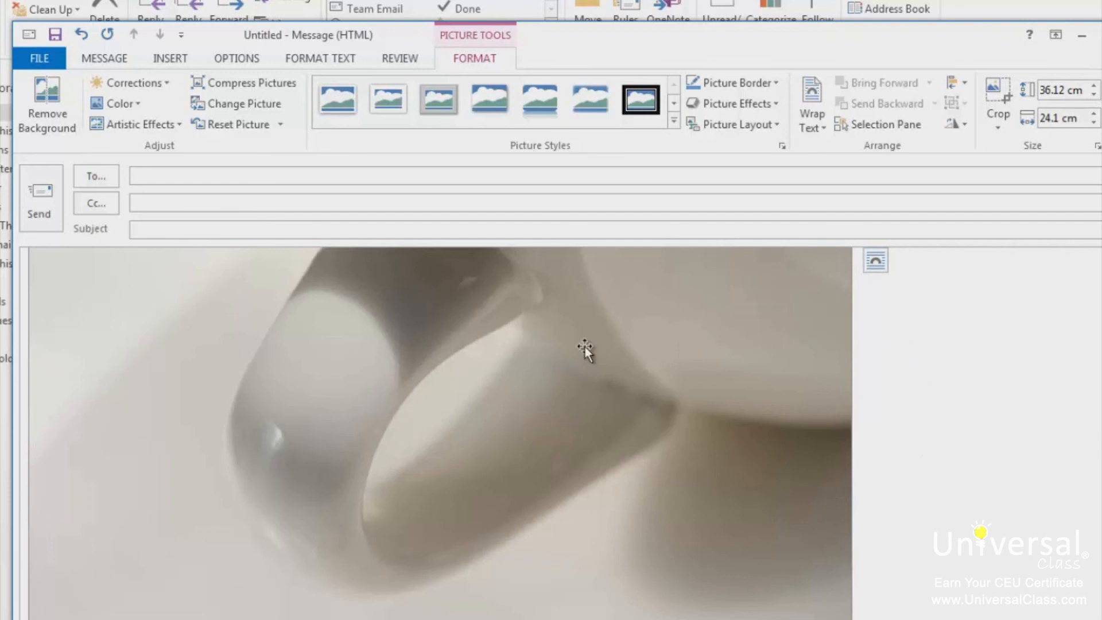
pyautogui.moveTo(712, 373)
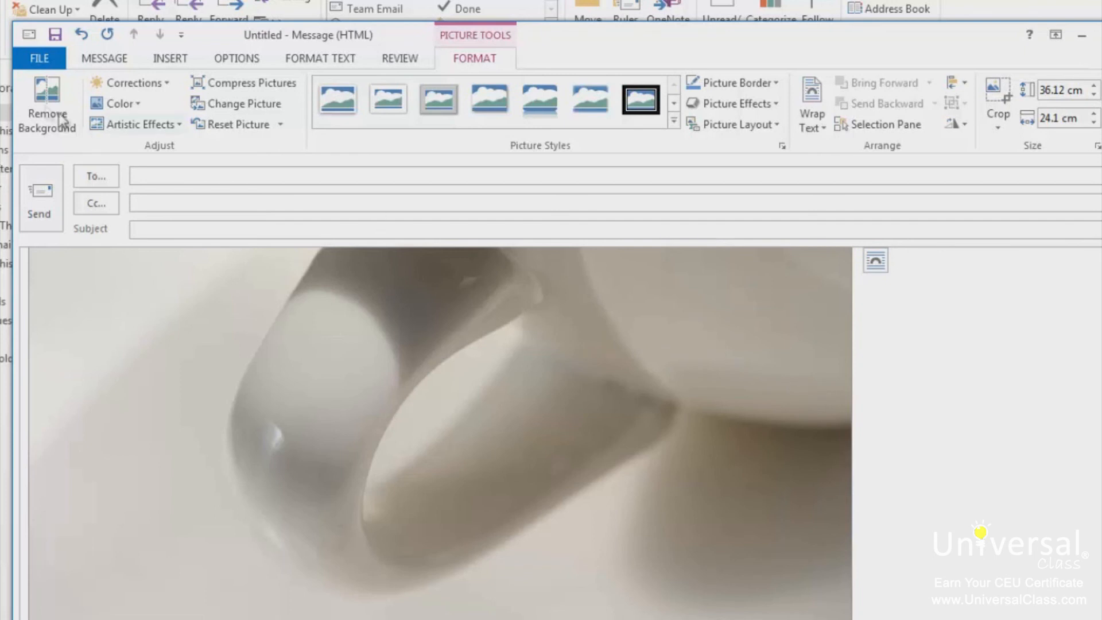
pyautogui.moveTo(119, 104)
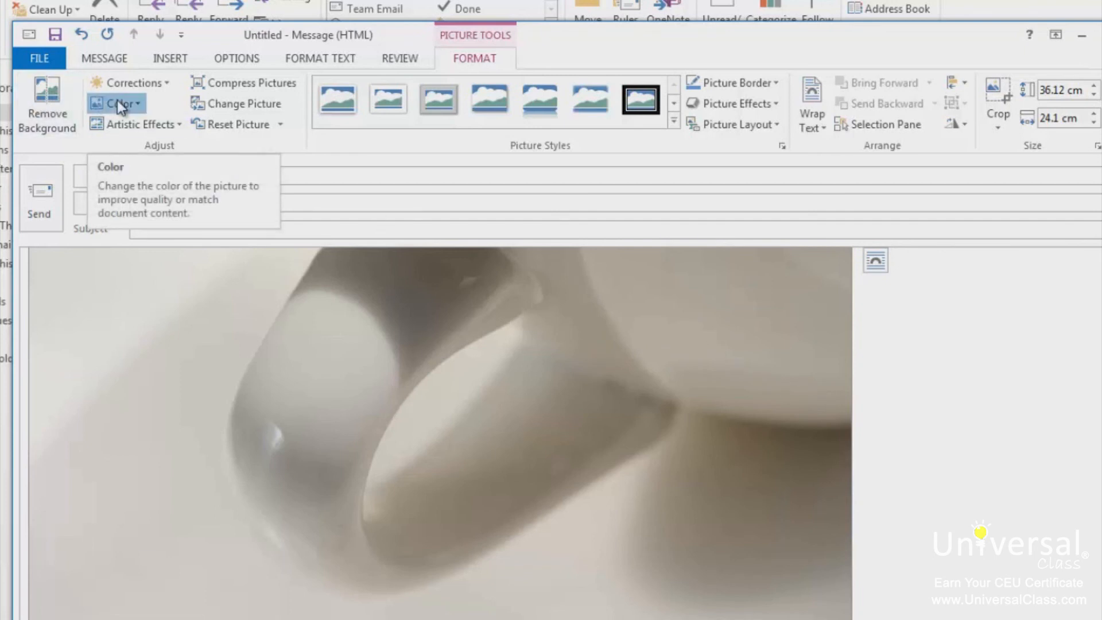
# Recolor the coffee photo to Blue, Accent color 1 Dark
pyautogui.click(118, 103)
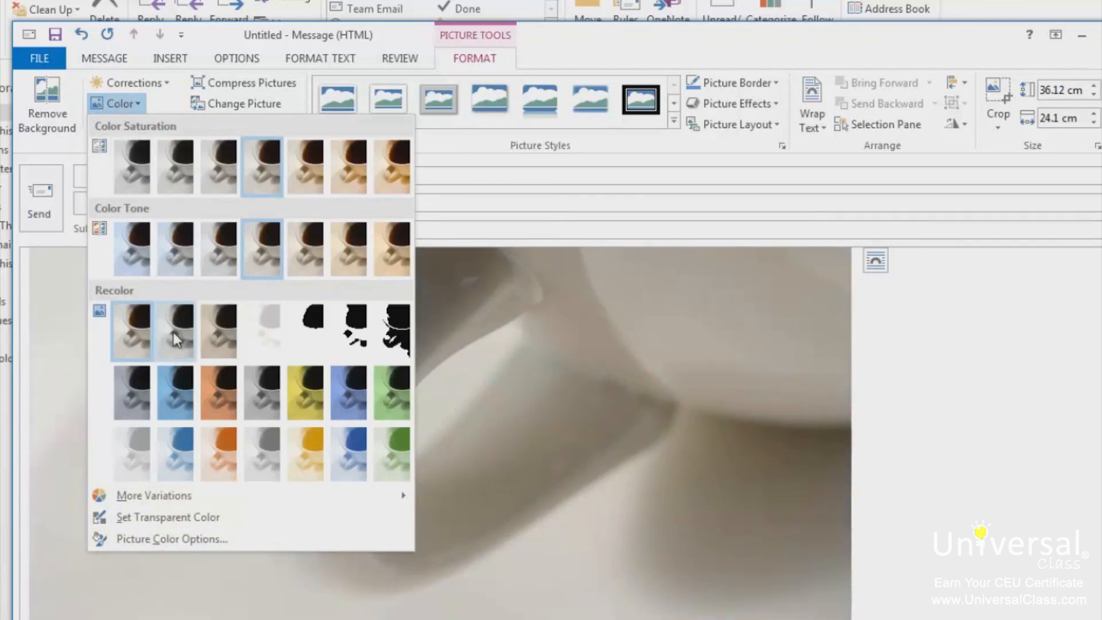
pyautogui.moveTo(175, 392)
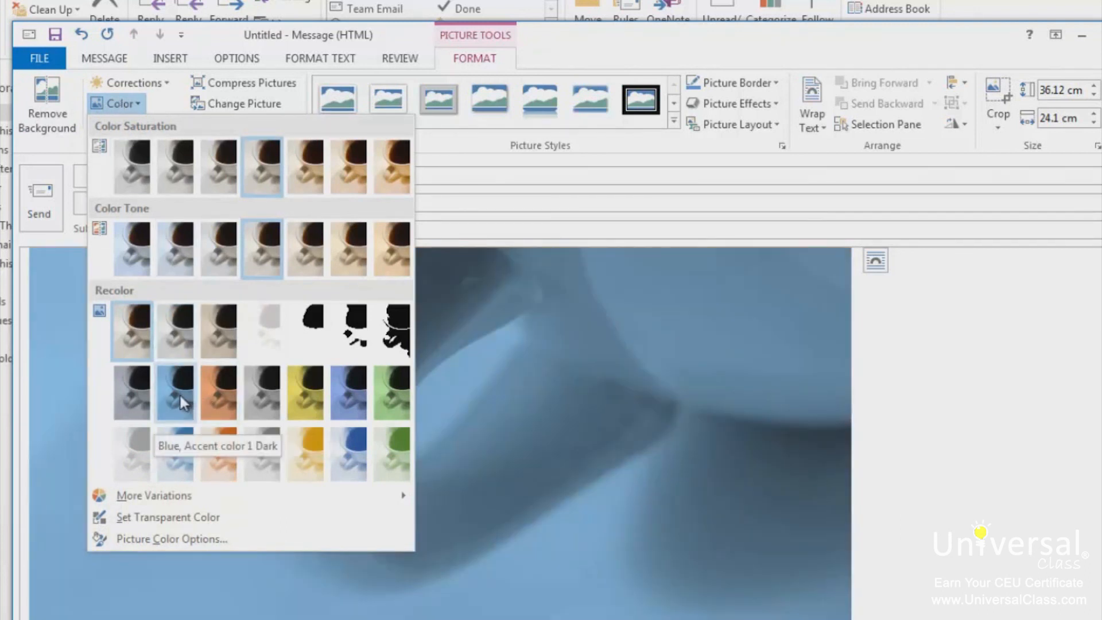
pyautogui.click(175, 393)
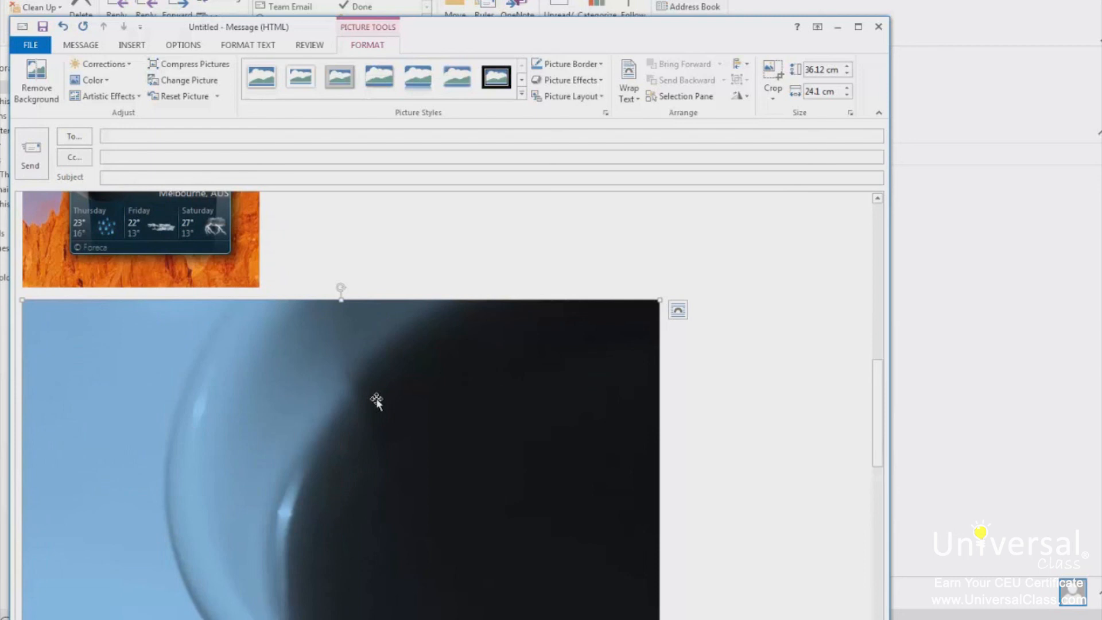
pyautogui.moveTo(375, 403)
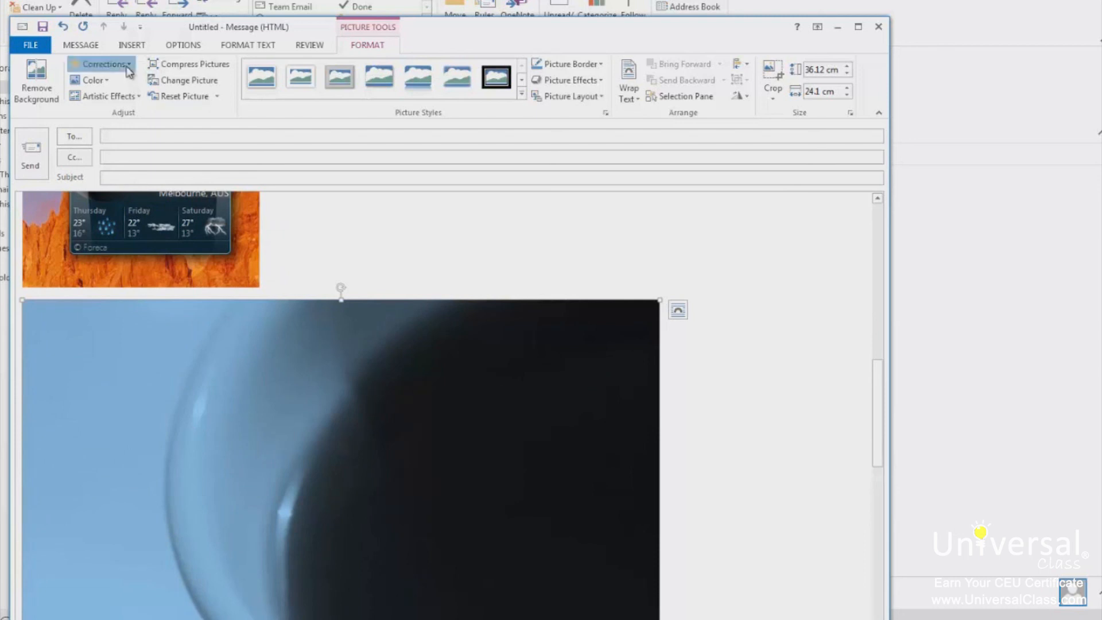
# Apply a brightness/contrast correction preset to mute the blue coffee photo
pyautogui.click(105, 63)
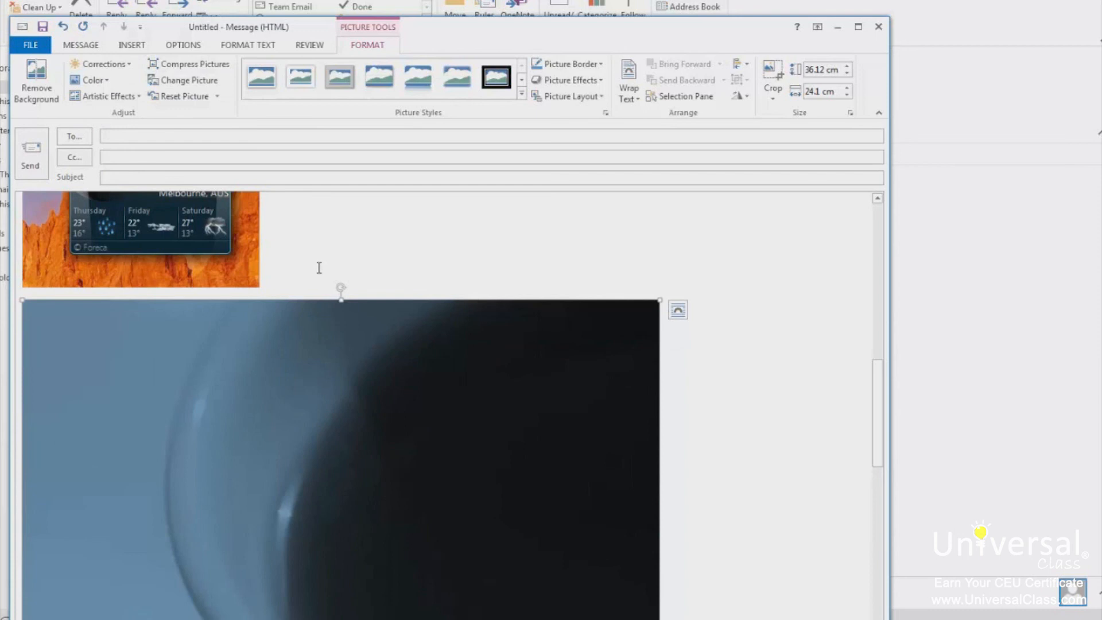
pyautogui.moveTo(414, 375)
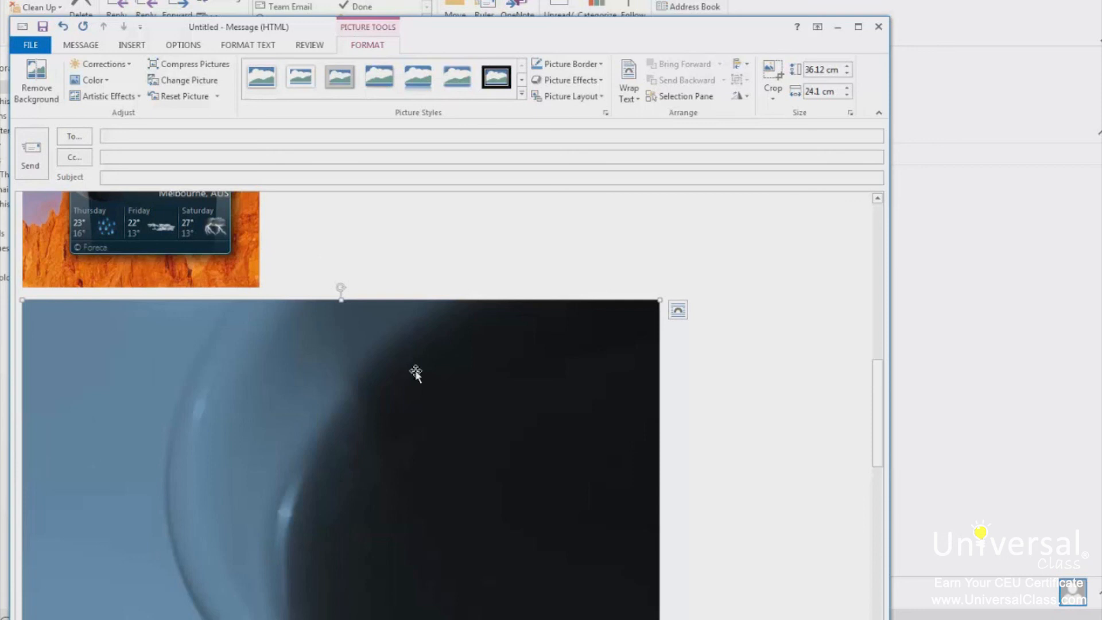
pyautogui.moveTo(429, 348)
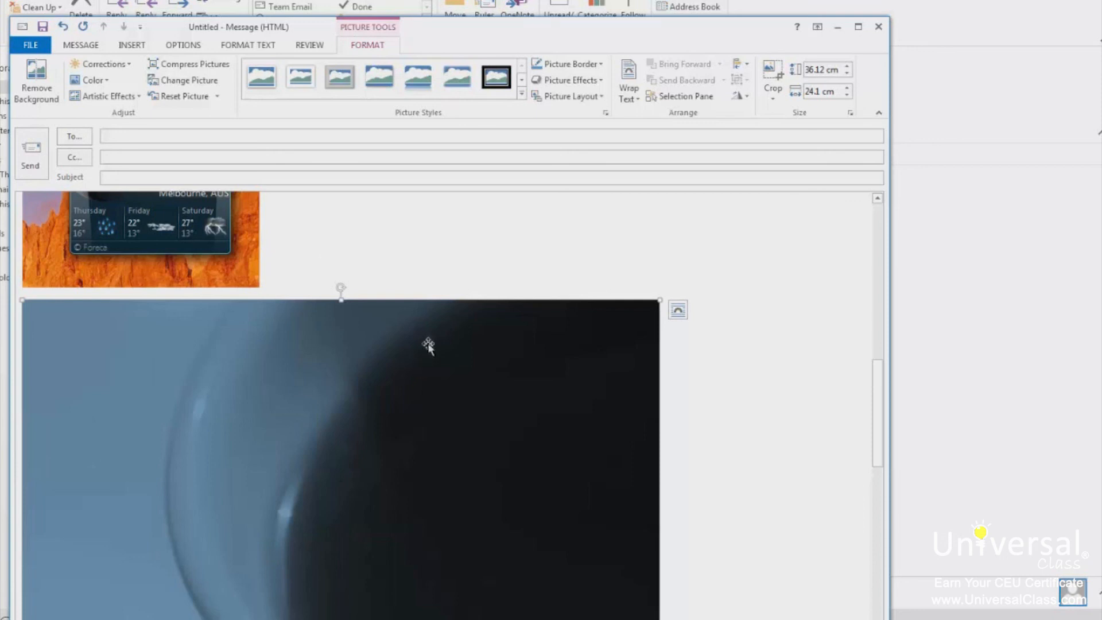
pyautogui.moveTo(99, 115)
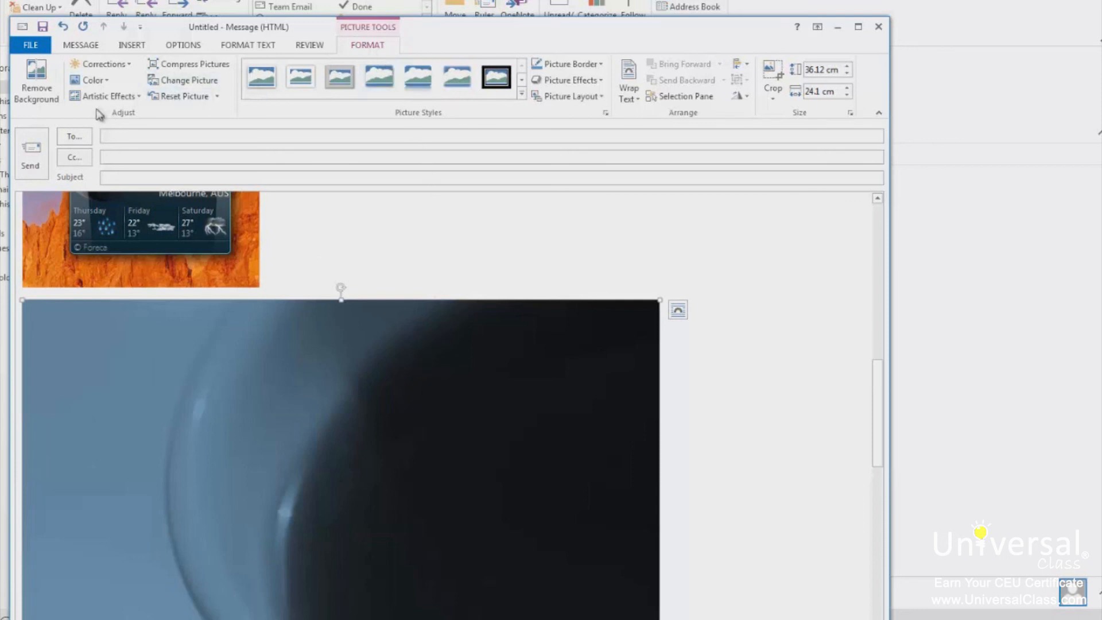
# Apply a grainy texture artistic effect to the blue coffee photo
pyautogui.click(106, 96)
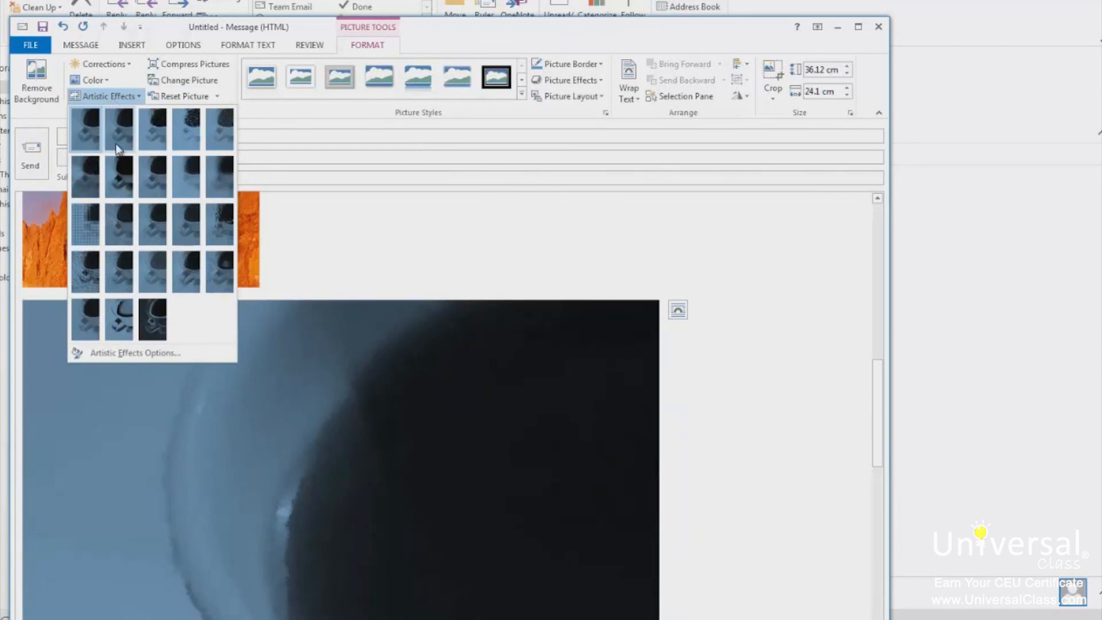
pyautogui.click(119, 225)
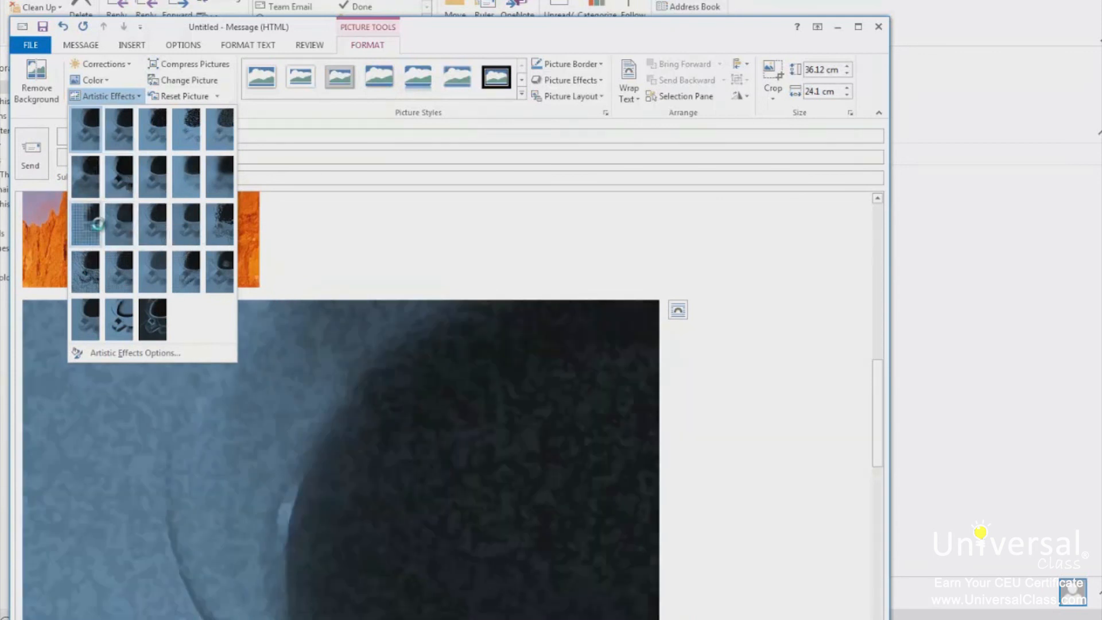
pyautogui.moveTo(111, 229)
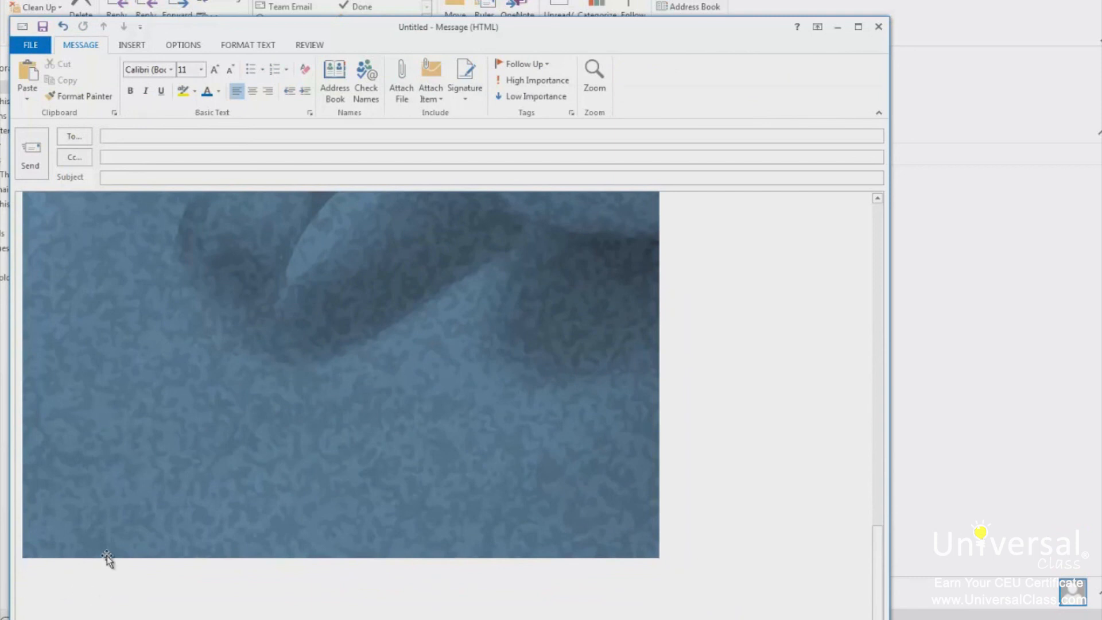
pyautogui.moveTo(117, 551)
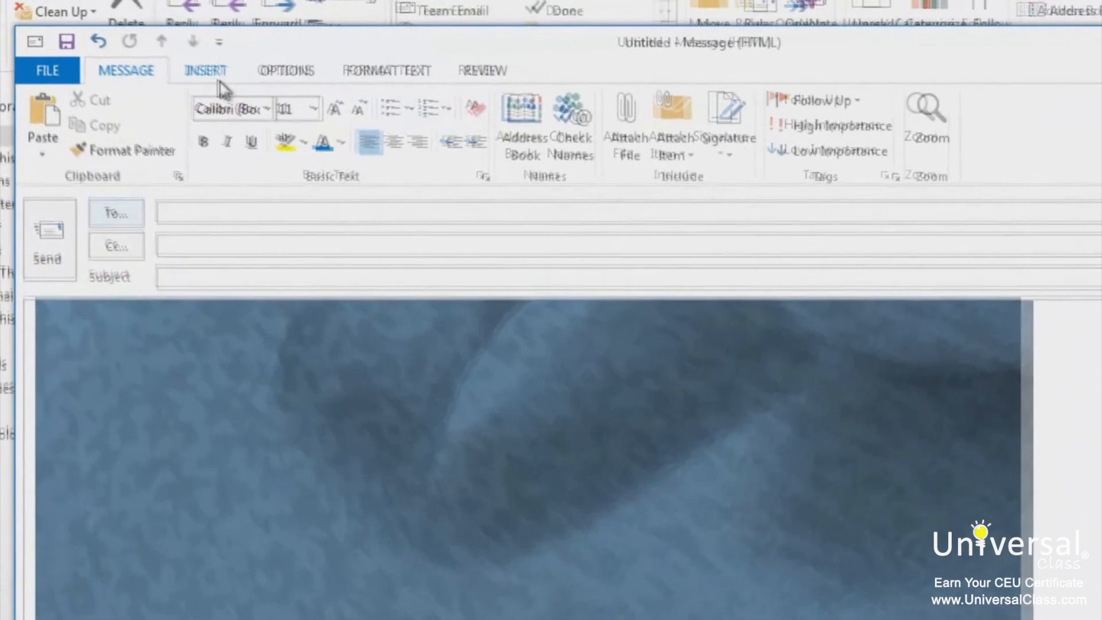
# Show the Available Windows list under Insert's Screenshot dropdown
pyautogui.click(206, 71)
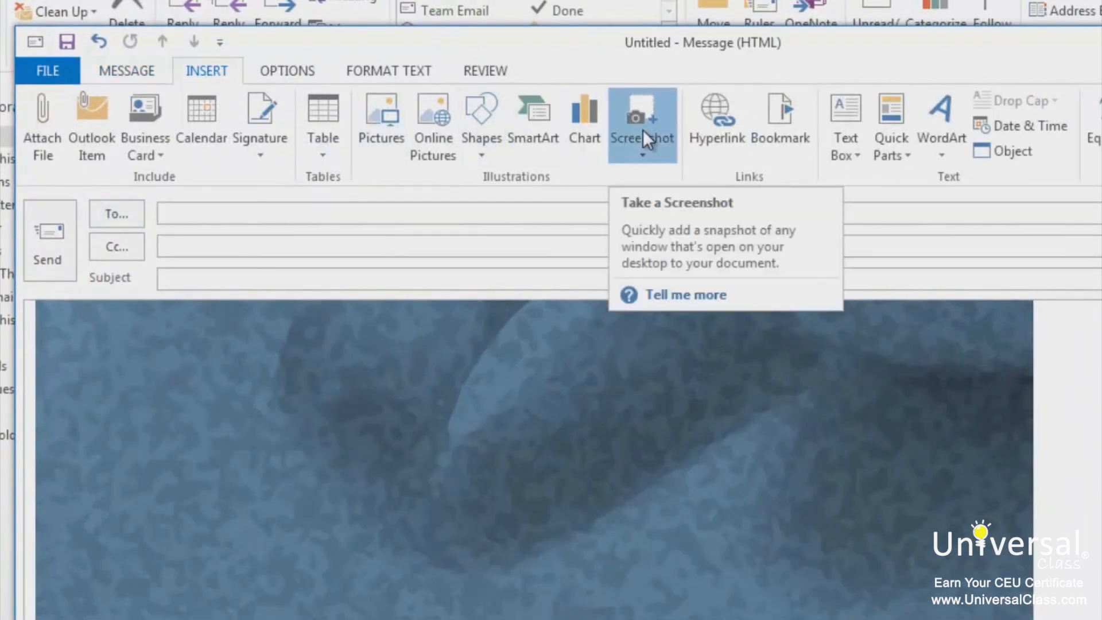
pyautogui.click(641, 114)
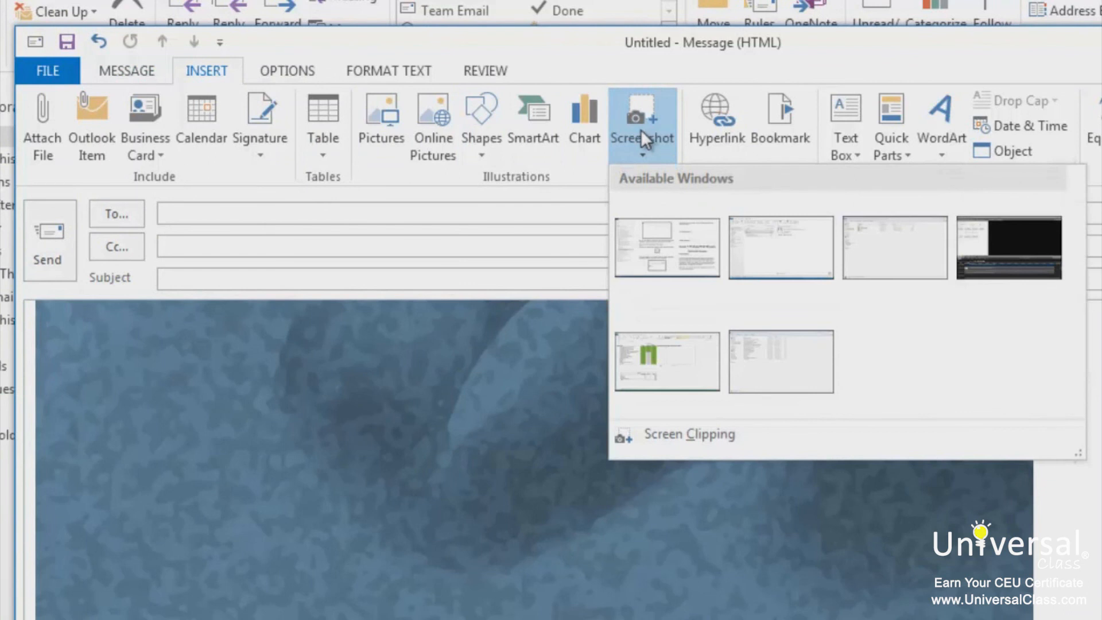